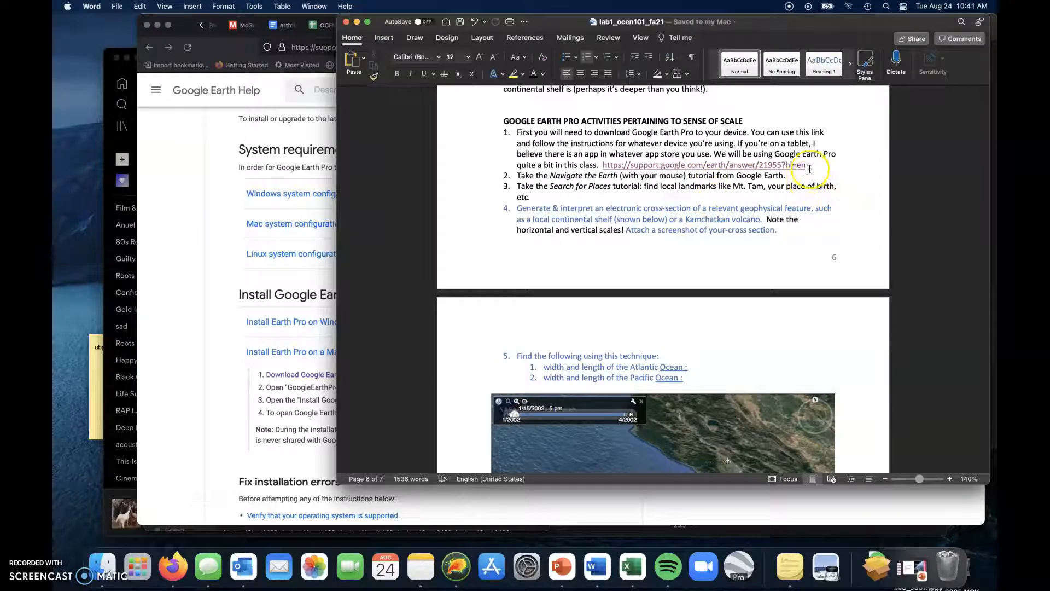
pyautogui.moveTo(683, 166)
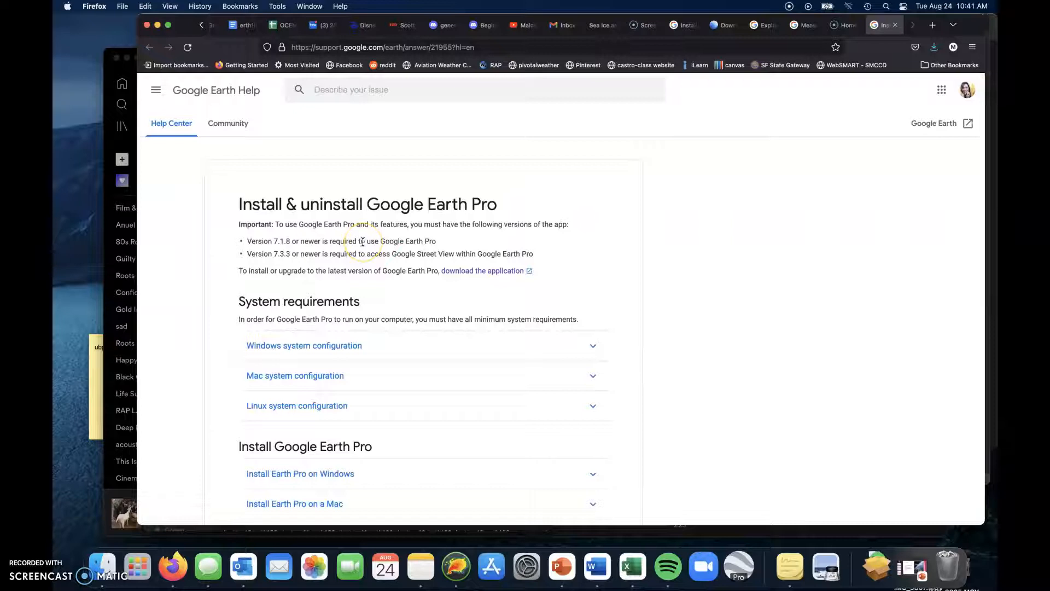
pyautogui.scroll(-3)
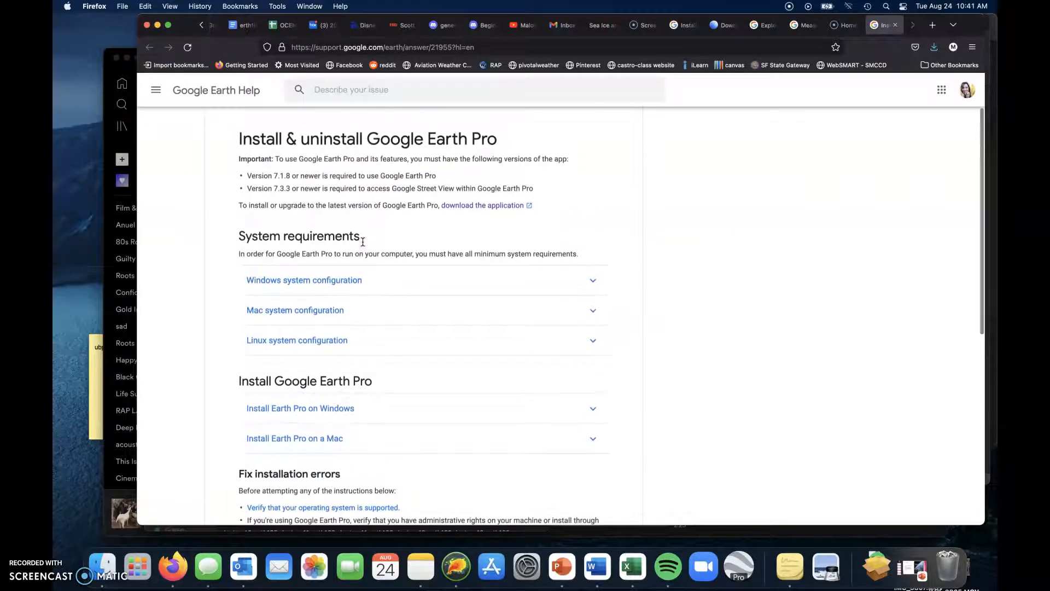
pyautogui.scroll(-3)
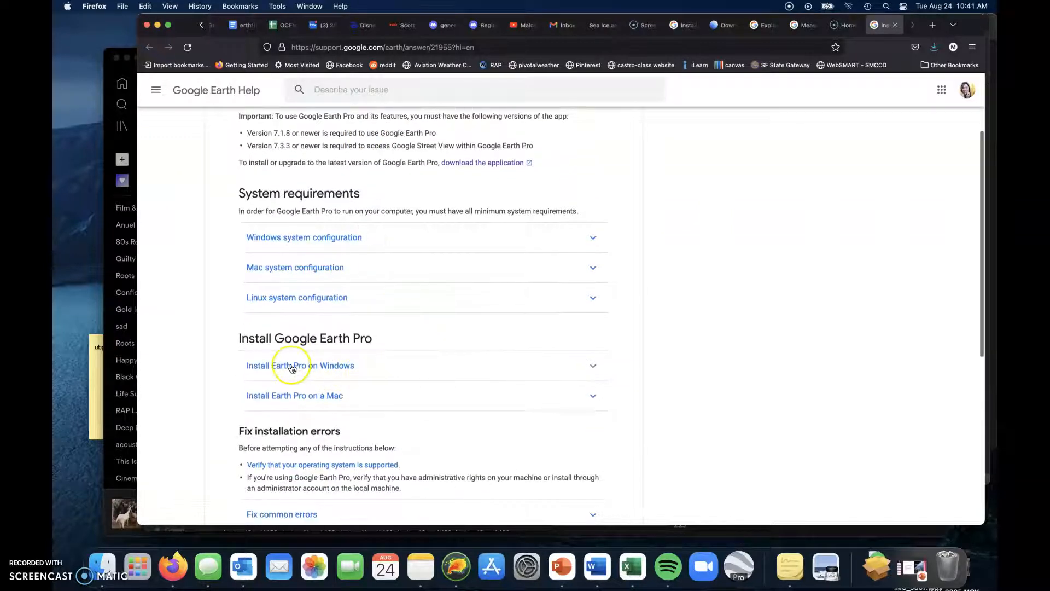
pyautogui.moveTo(359, 358)
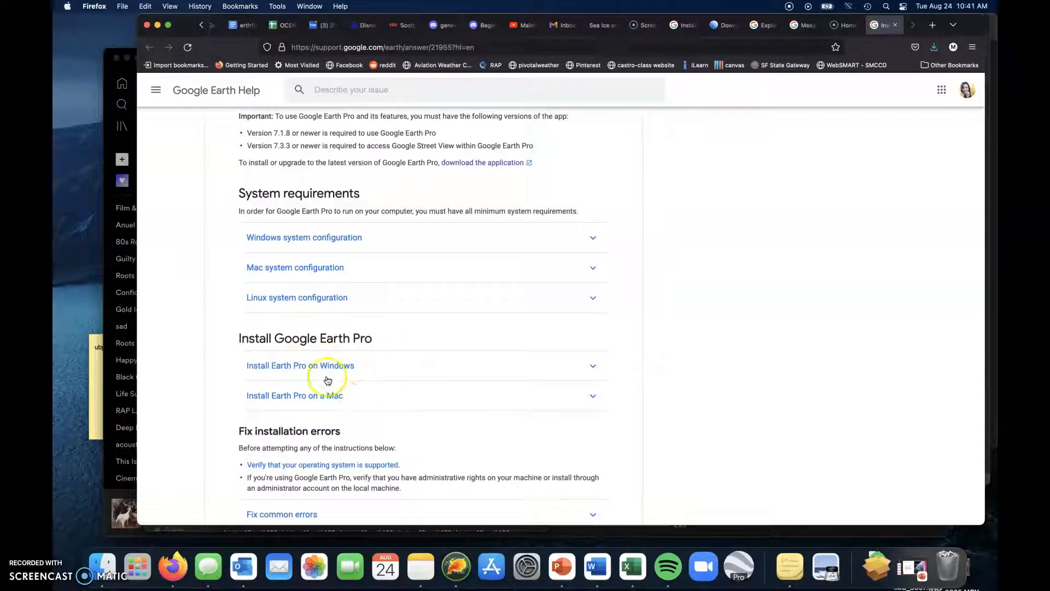
pyautogui.moveTo(400, 391)
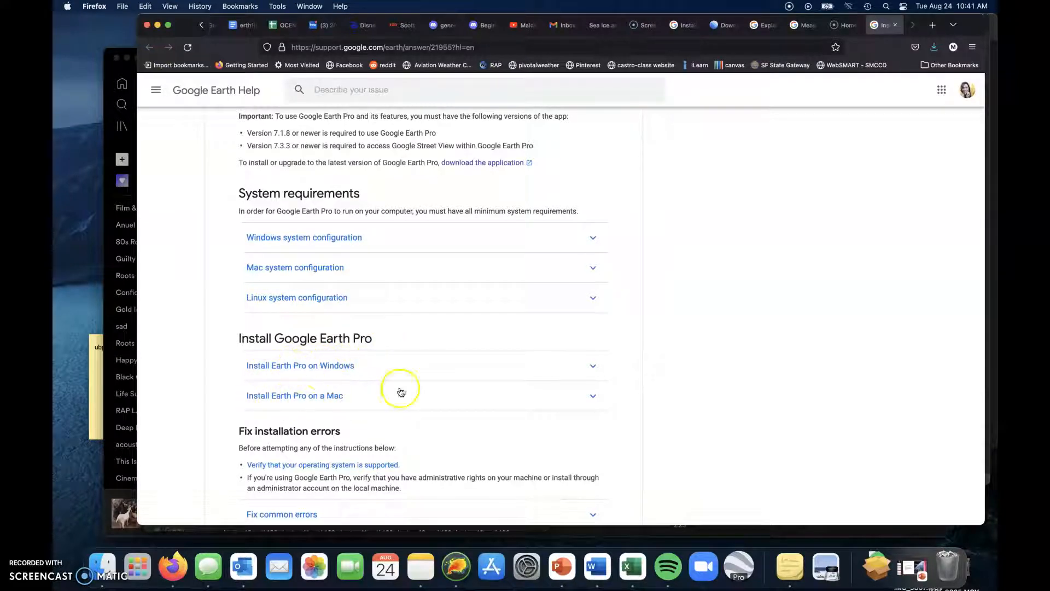
pyautogui.moveTo(312, 404)
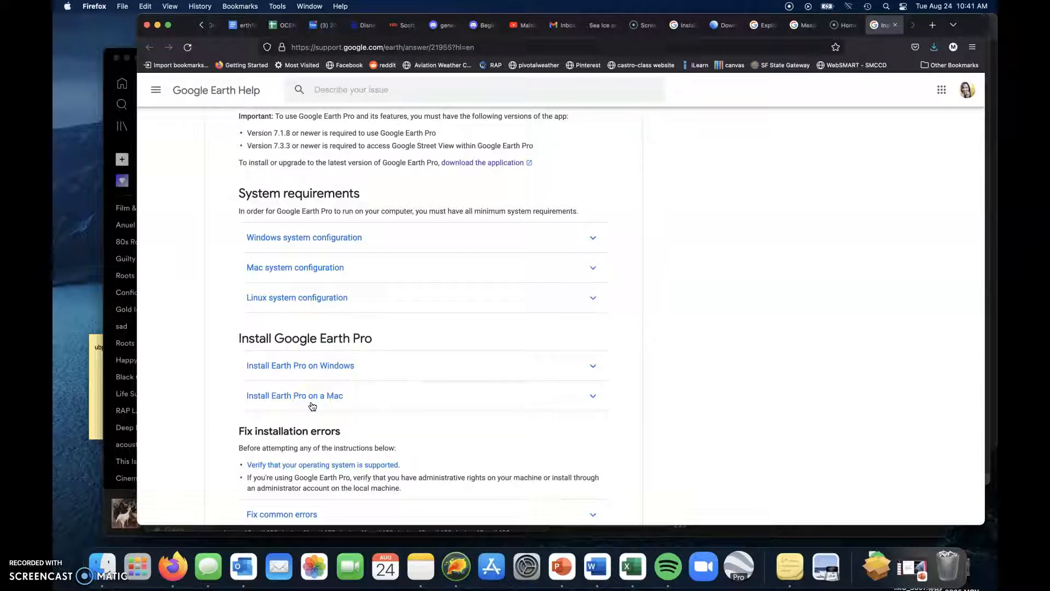
pyautogui.scroll(-3)
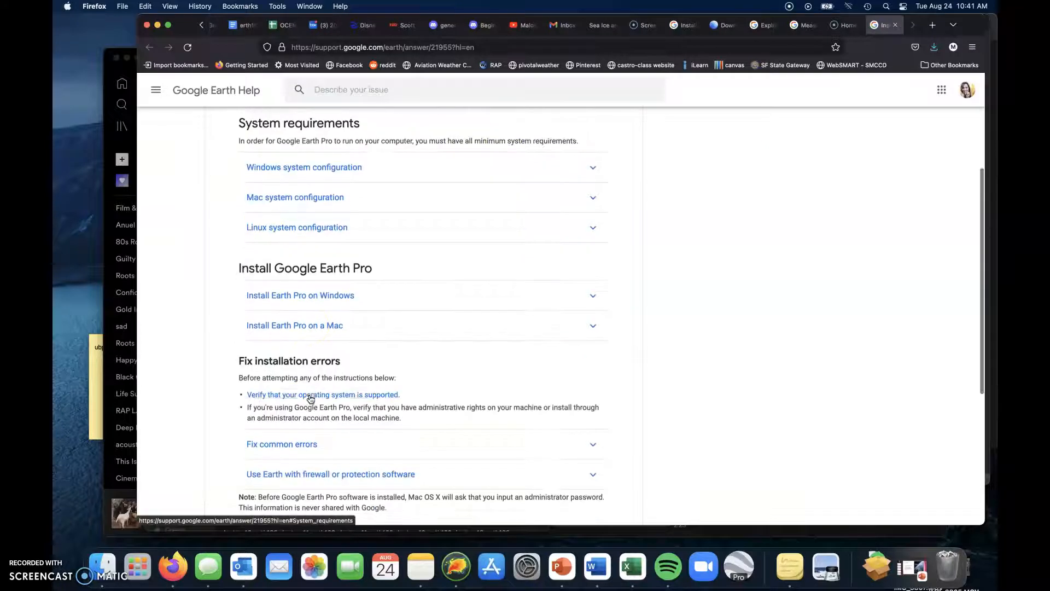
pyautogui.scroll(-3)
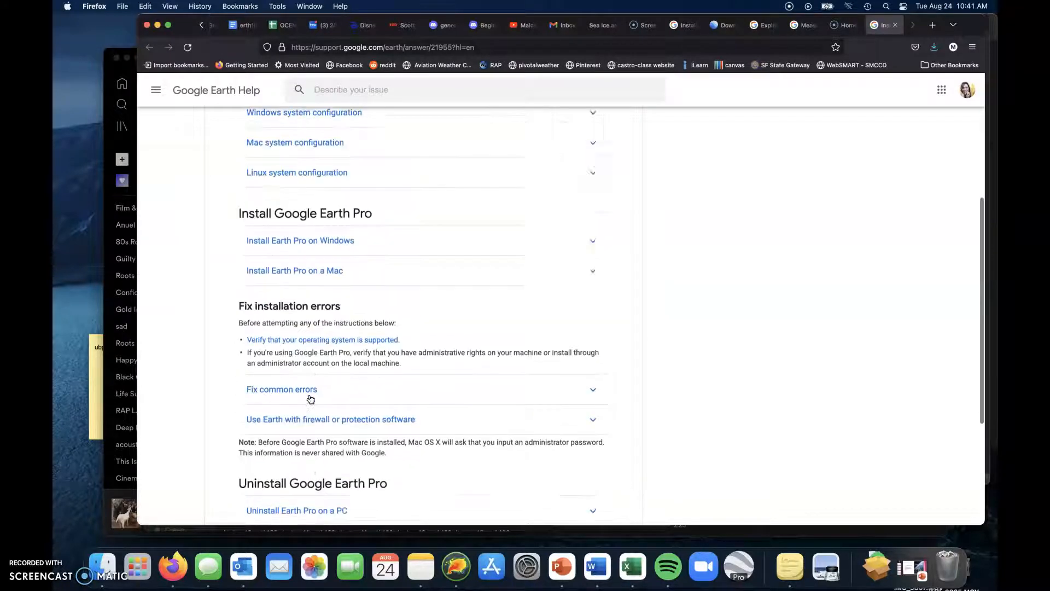
pyautogui.scroll(3)
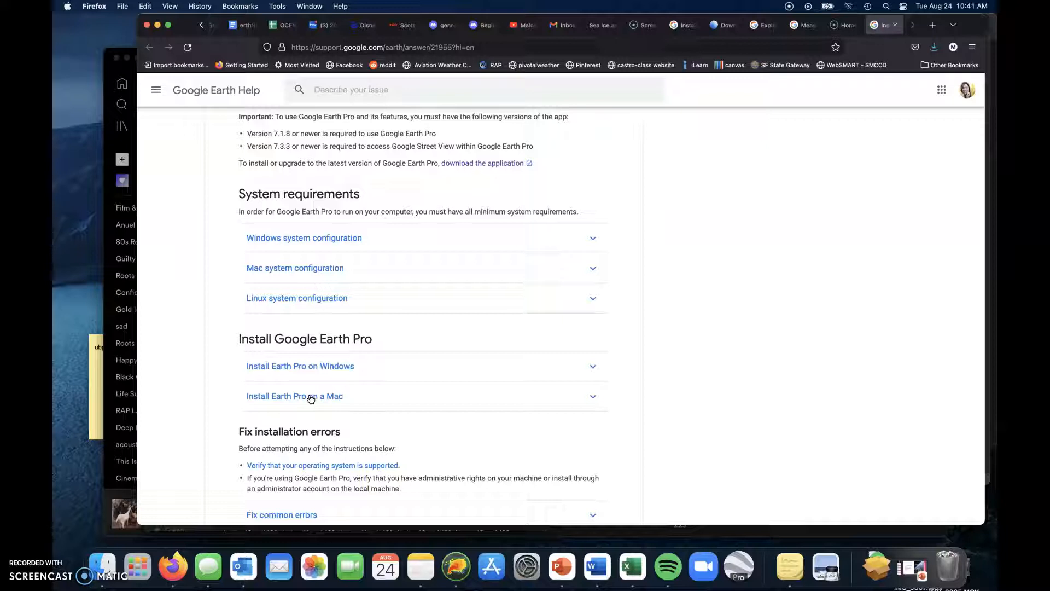
pyautogui.click(317, 397)
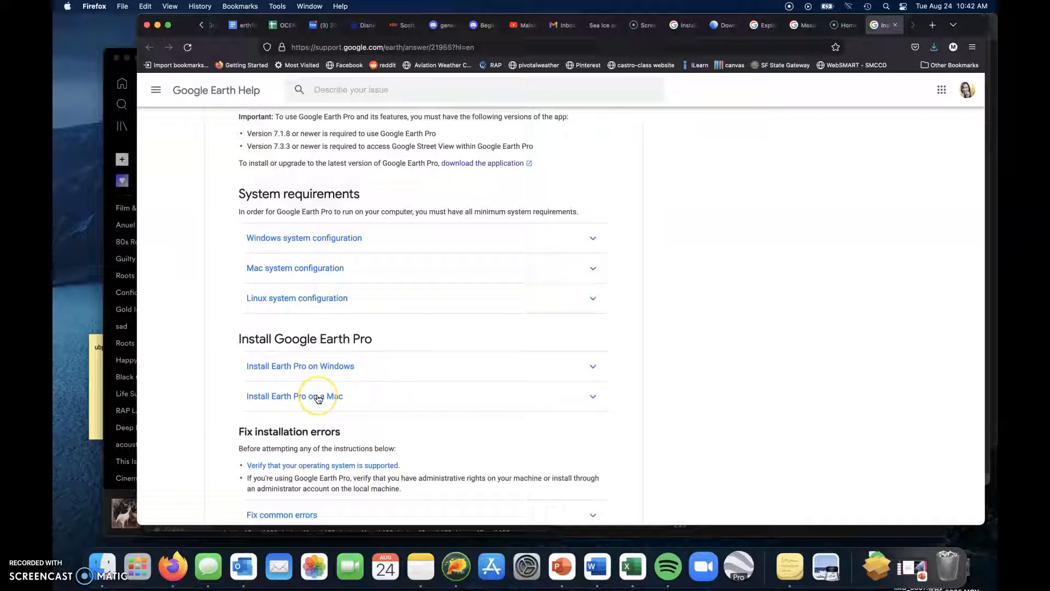
pyautogui.moveTo(497, 379)
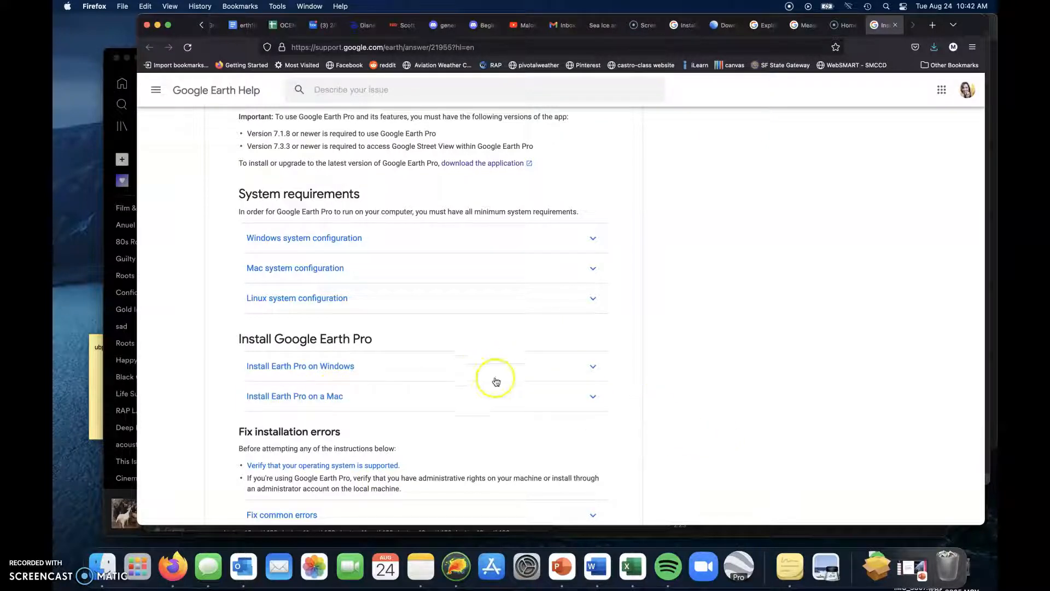
# Step: Launch Google Earth Pro from the Dock so the globe and start-up tips appear
pyautogui.click(738, 566)
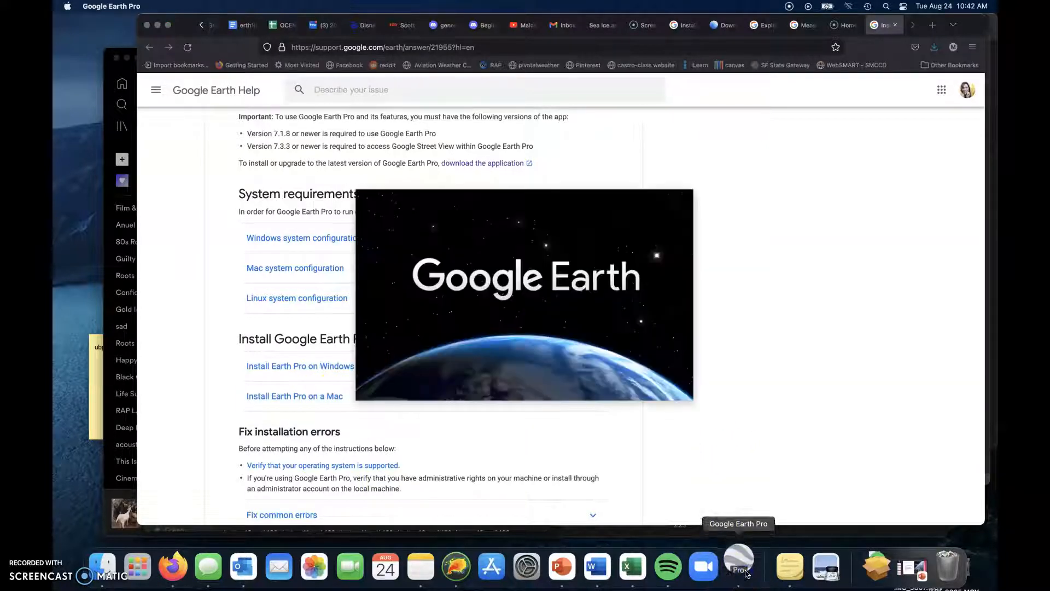
pyautogui.click(737, 567)
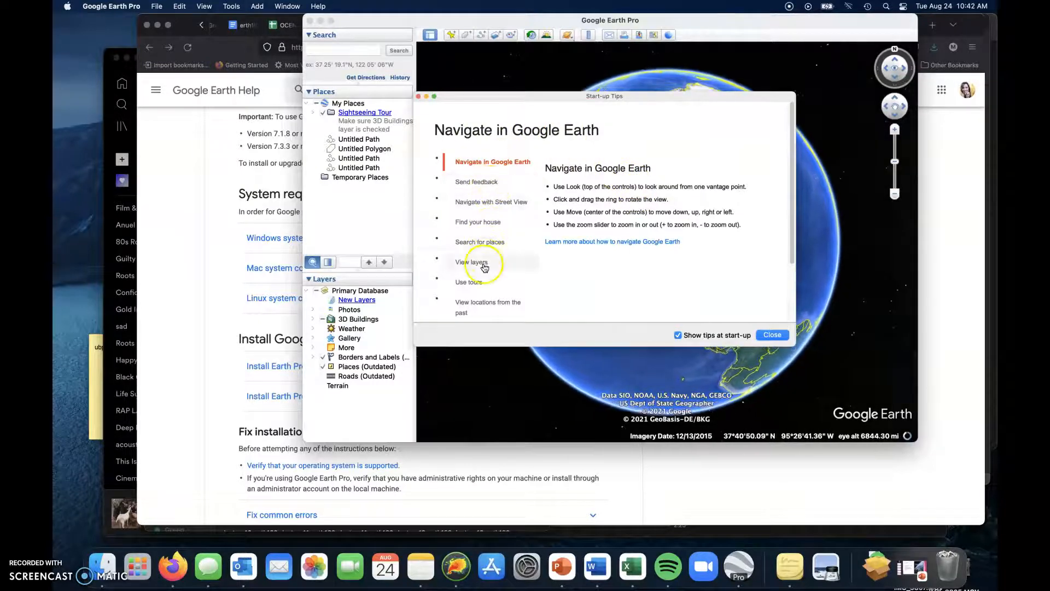
pyautogui.moveTo(451, 218)
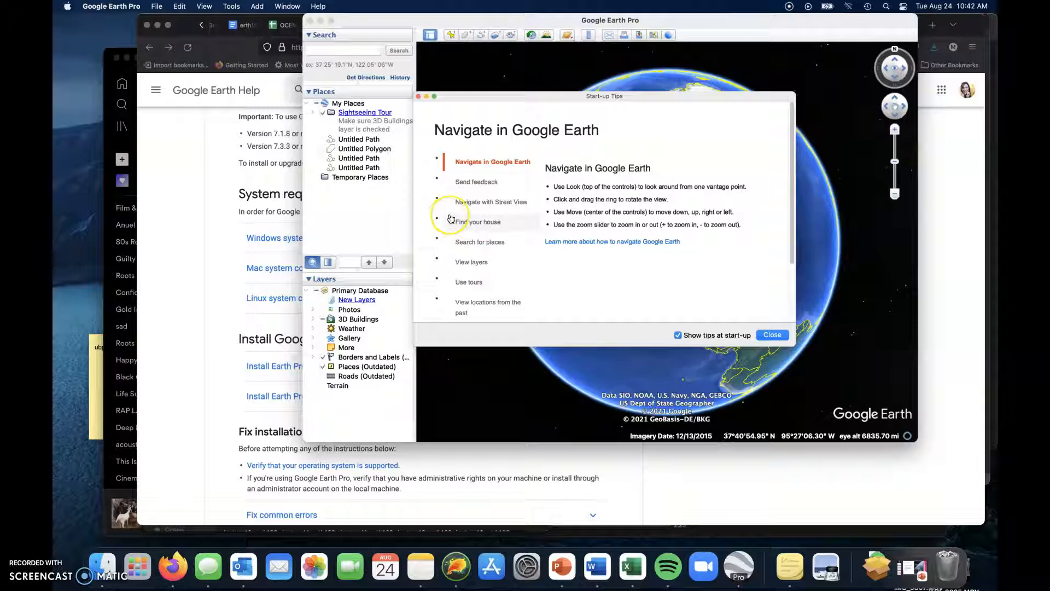
pyautogui.moveTo(494, 188)
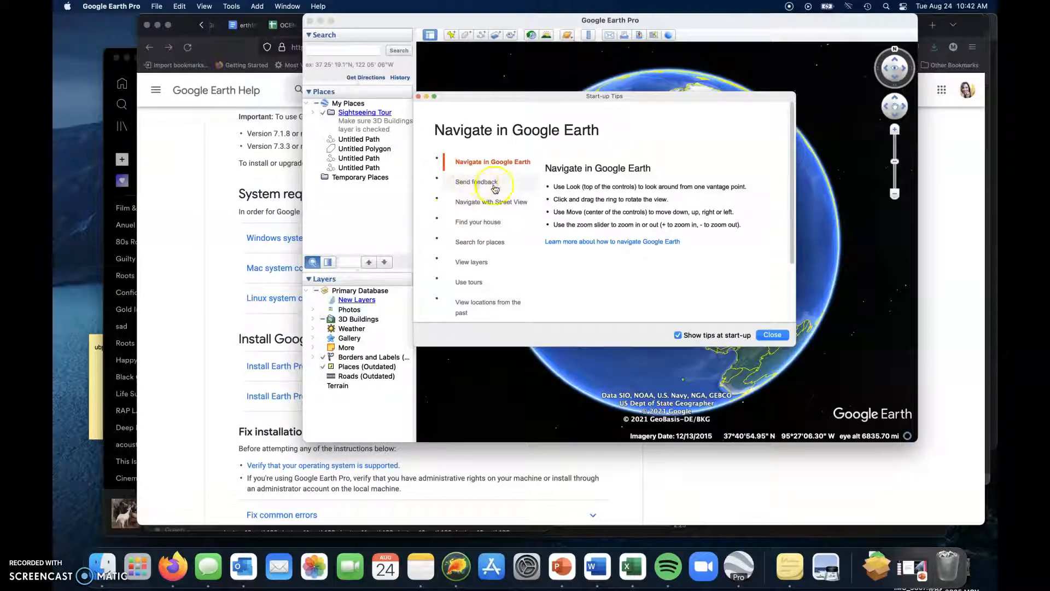
pyautogui.moveTo(469, 323)
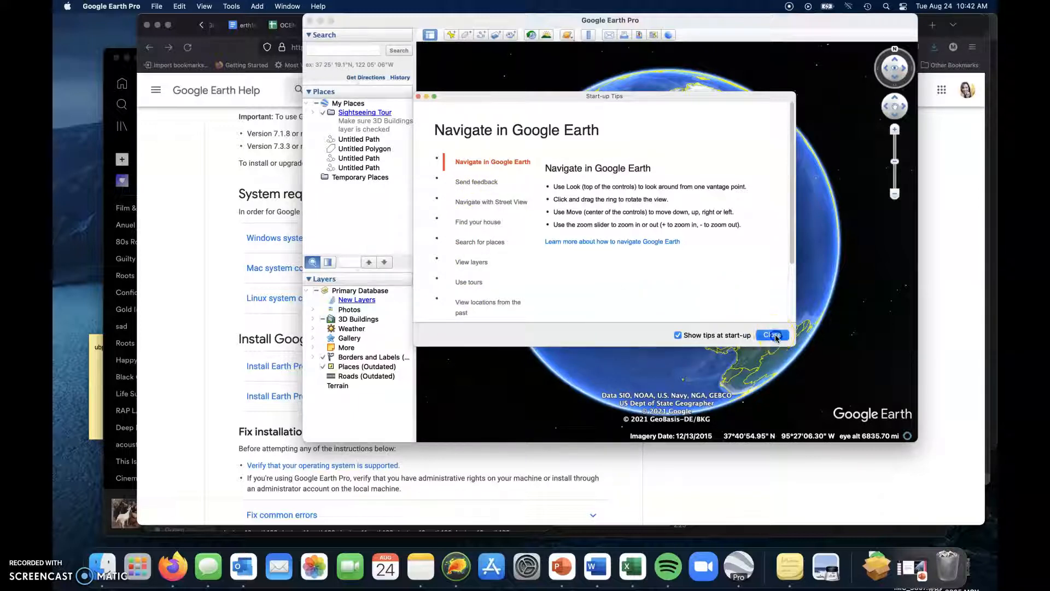
# Step: Dismiss the tips, toggle the Borders and Places layers, and bring the ocean northwest of San Francisco into view
pyautogui.click(772, 334)
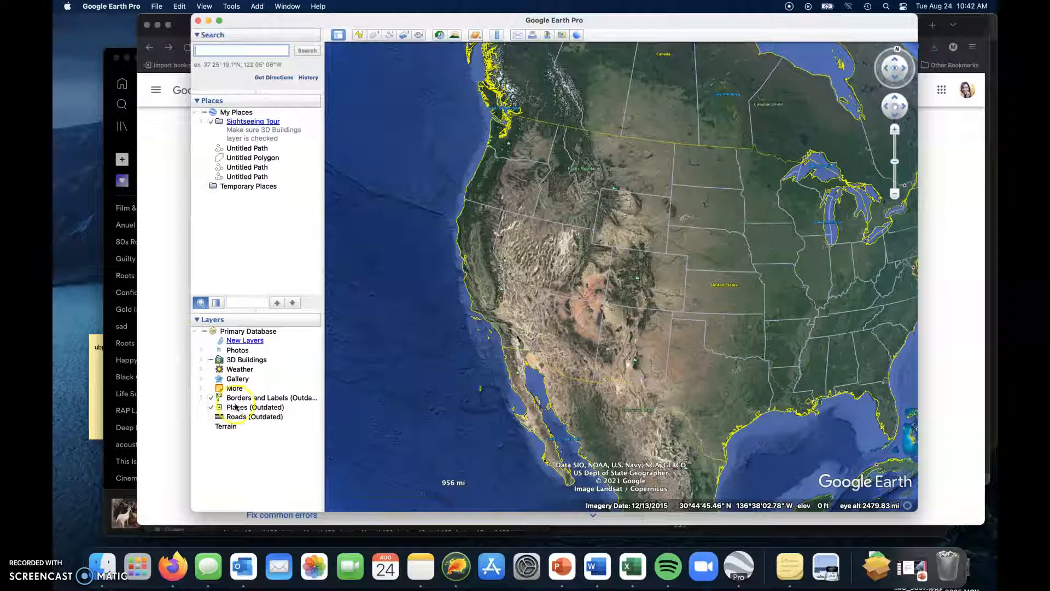
pyautogui.click(210, 398)
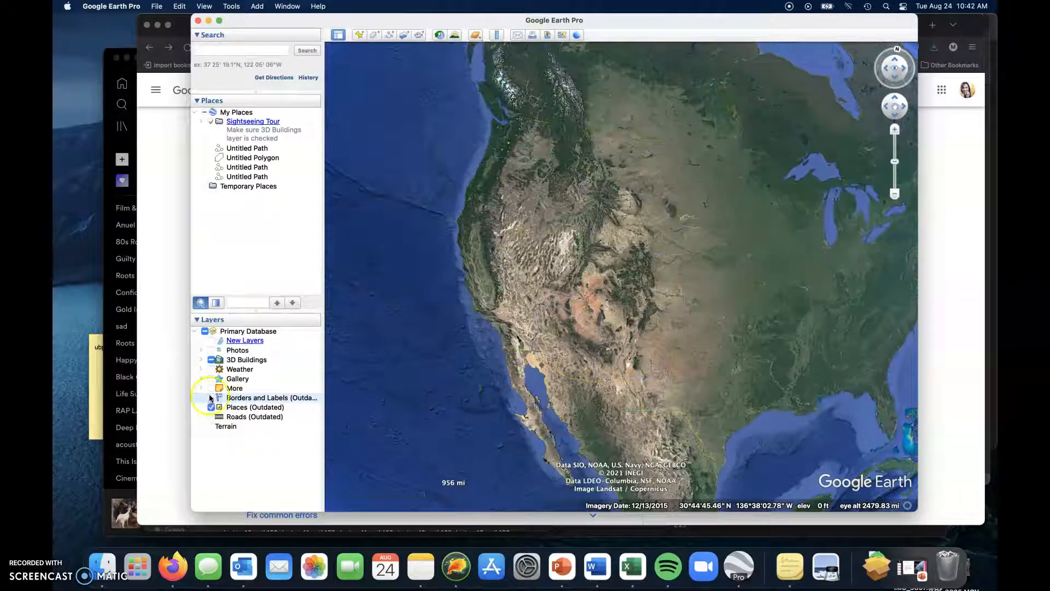
pyautogui.click(210, 399)
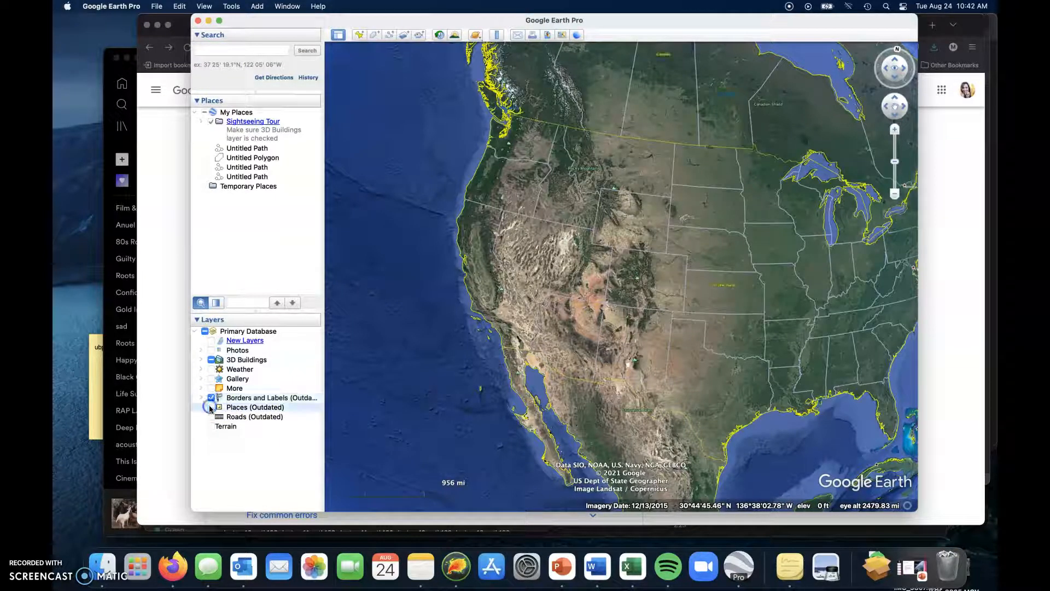
pyautogui.click(211, 407)
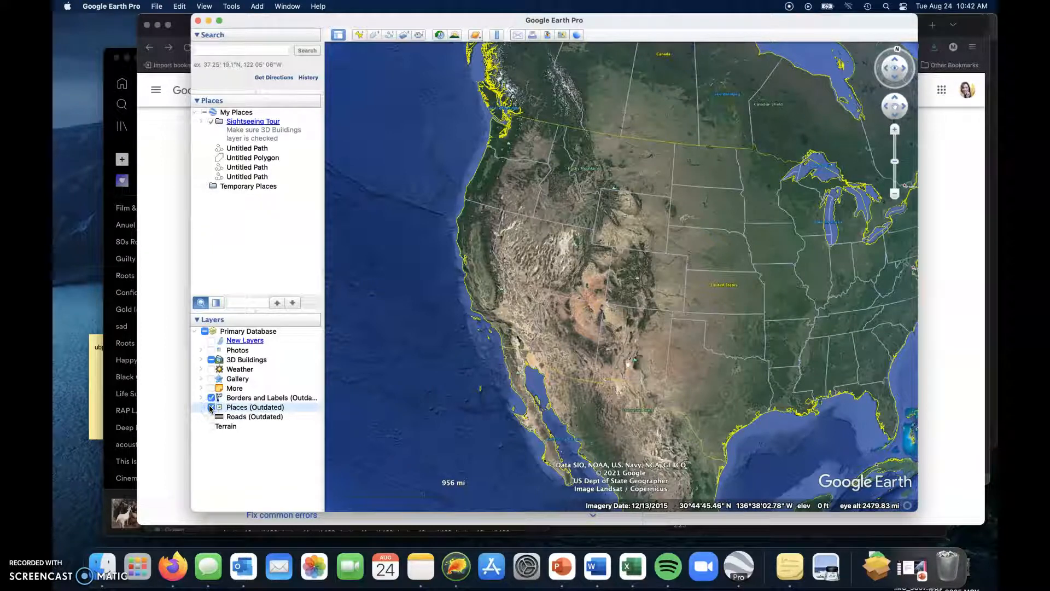
pyautogui.click(212, 406)
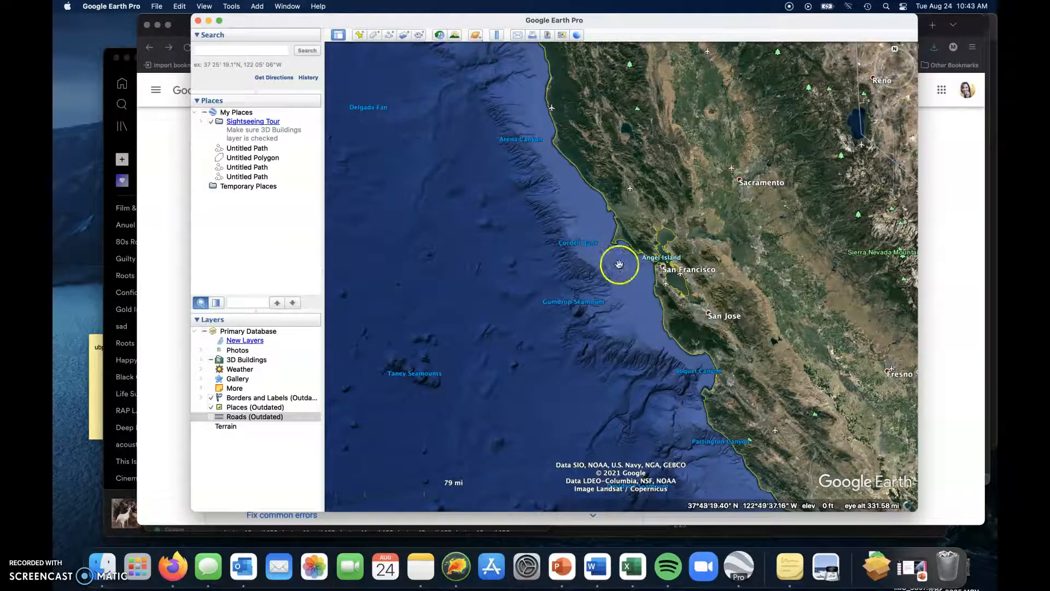
pyautogui.moveTo(619, 264); pyautogui.dragTo(485, 208)
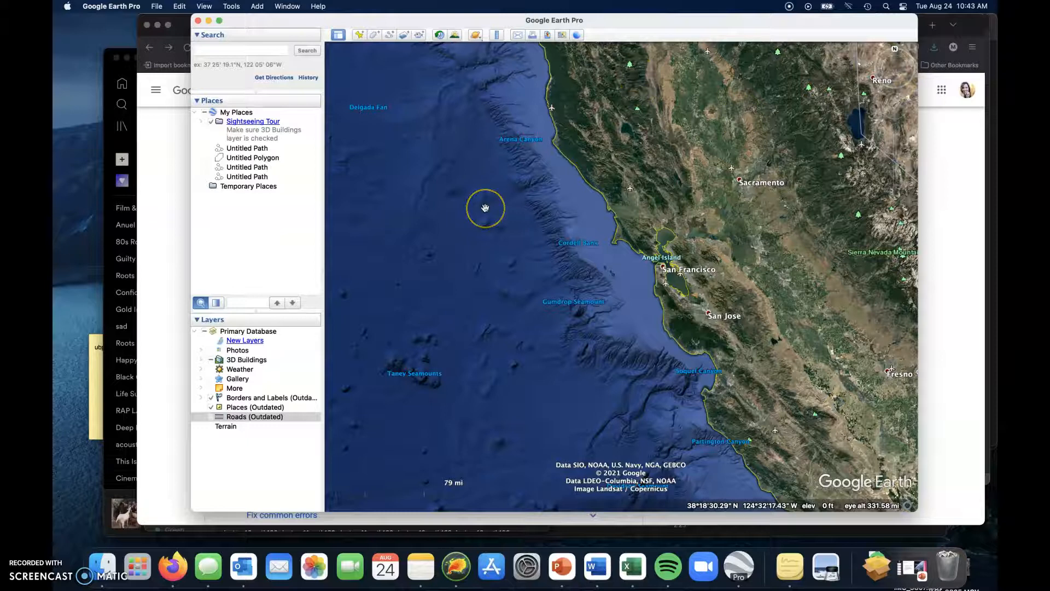
pyautogui.click(595, 567)
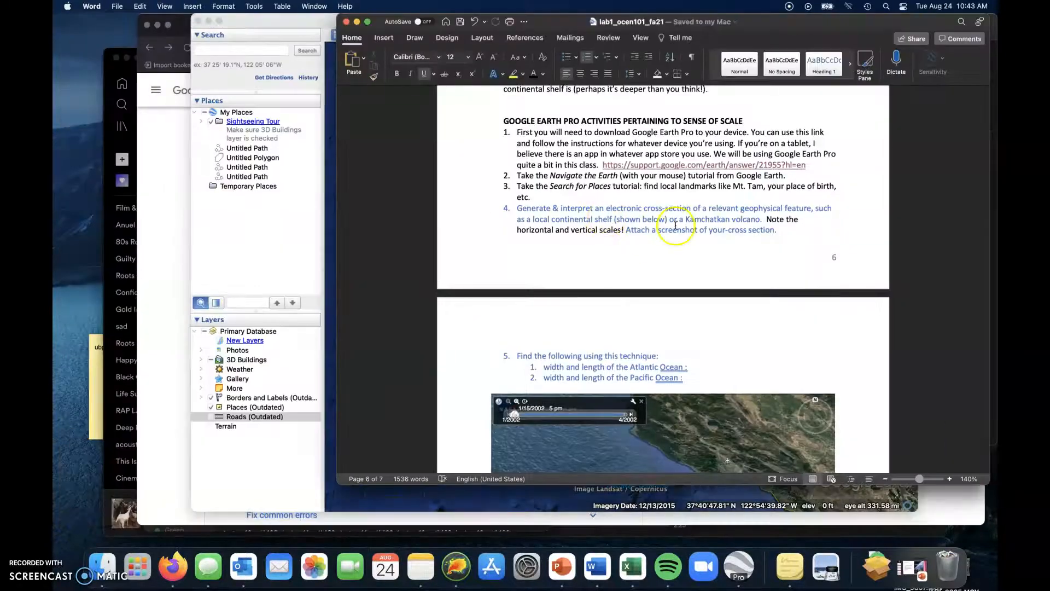
pyautogui.moveTo(815, 208)
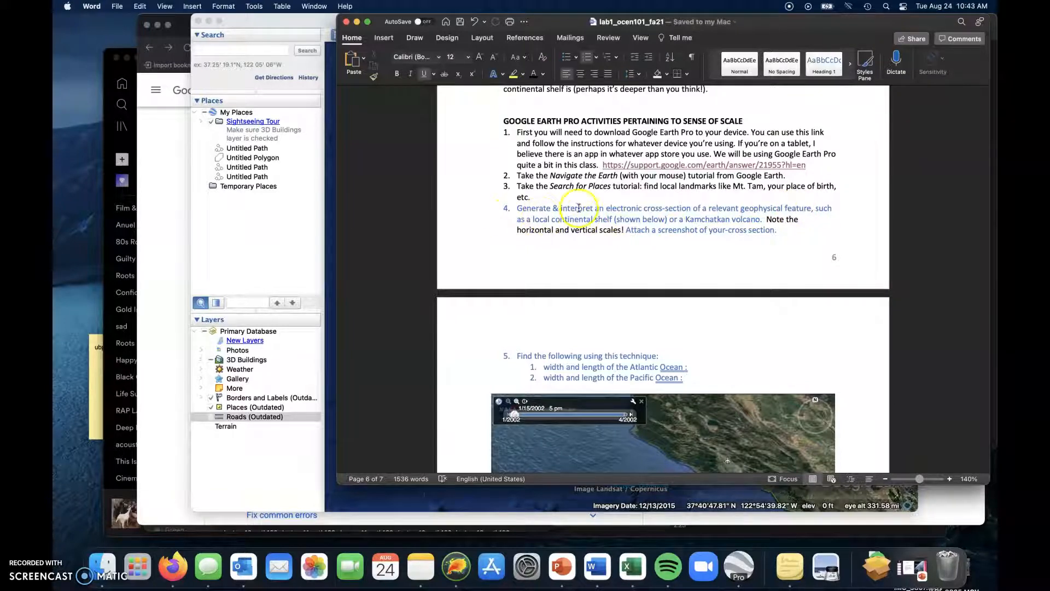
pyautogui.scroll(-3)
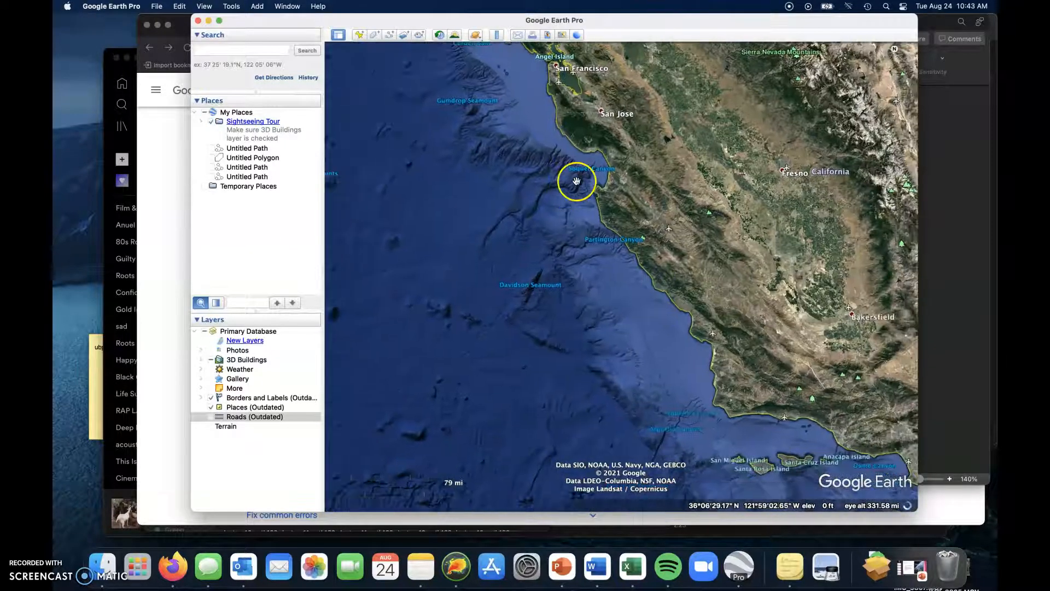
# Step: Pan south along the coast past San Jose and switch on the Terrain layer for seafloor elevations
pyautogui.moveTo(576, 180); pyautogui.dragTo(495, 170)
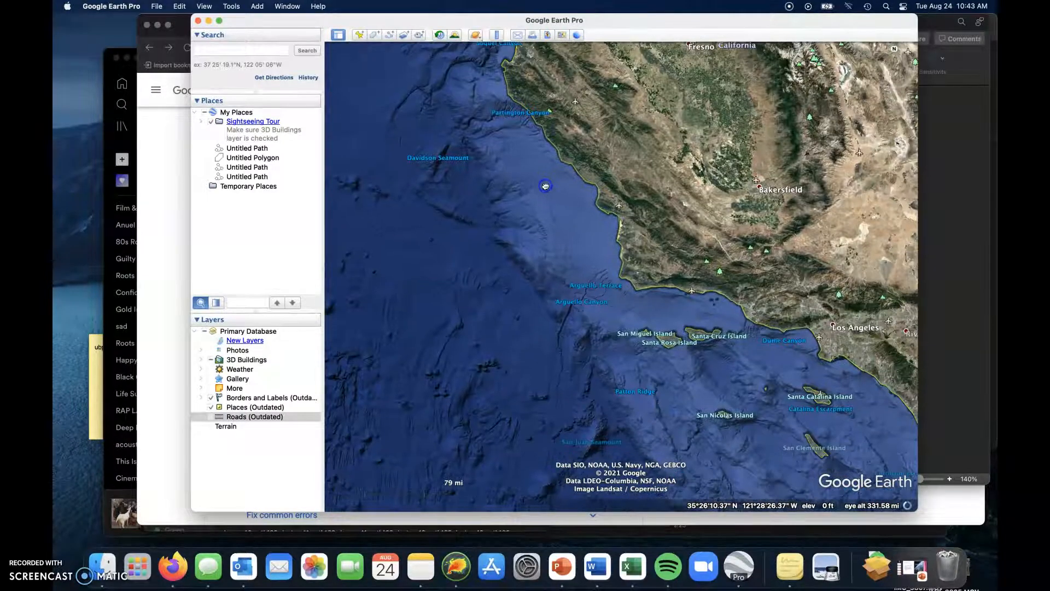
pyautogui.moveTo(545, 186); pyautogui.dragTo(573, 308)
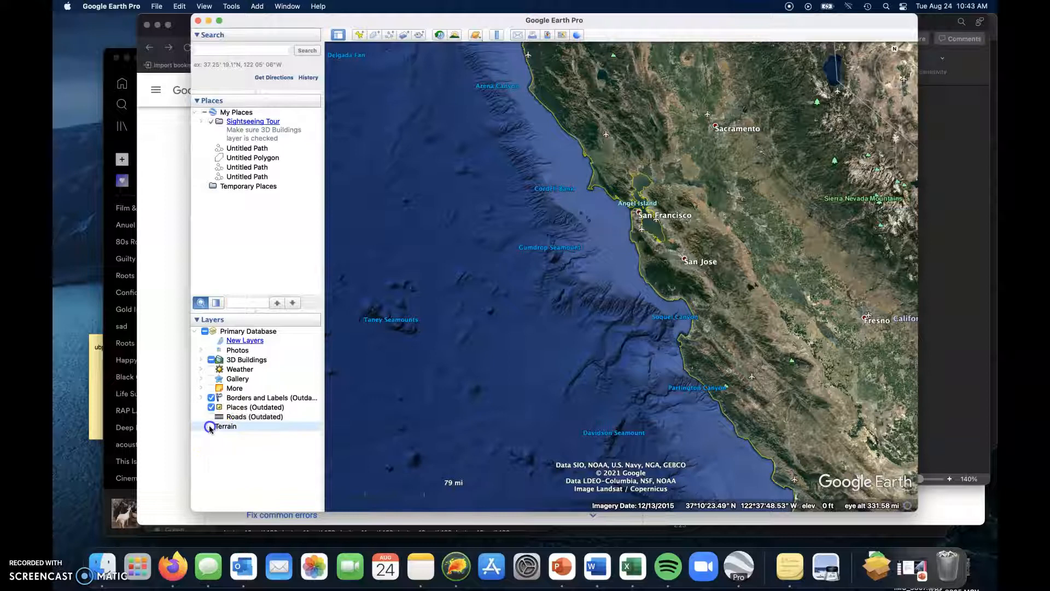
pyautogui.click(211, 426)
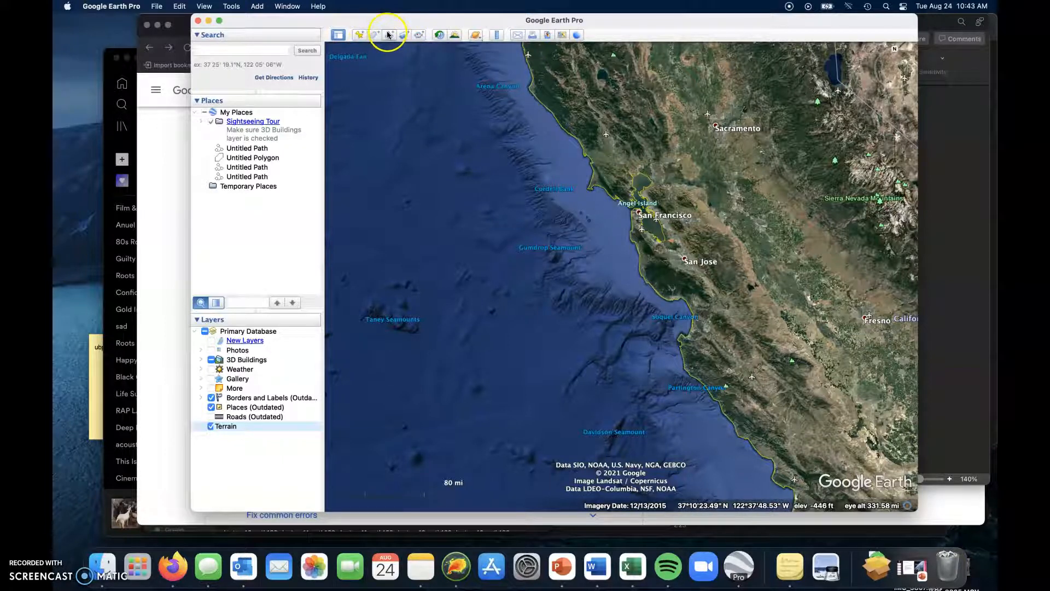
pyautogui.moveTo(525, 33)
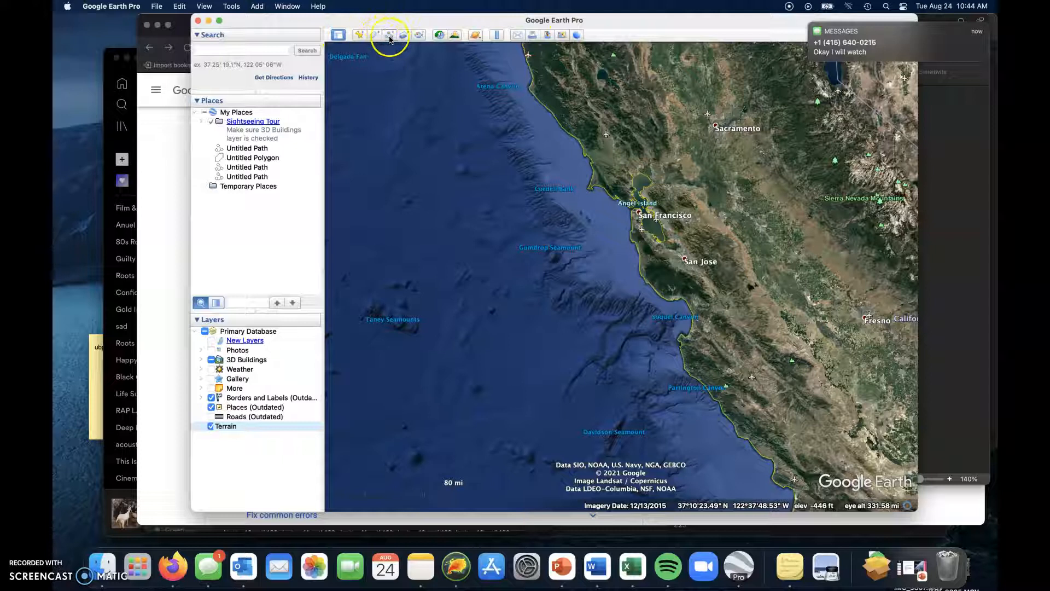
# Step: Draw and save two paths from offshore to the coast near San Francisco and San Jose
pyautogui.click(389, 34)
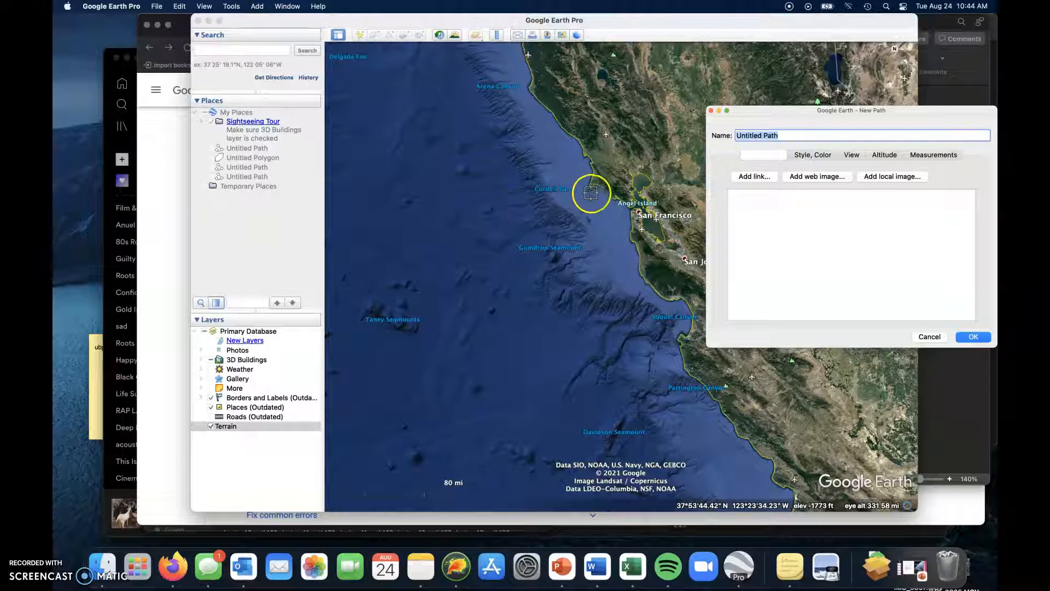
pyautogui.moveTo(590, 193); pyautogui.dragTo(482, 219)
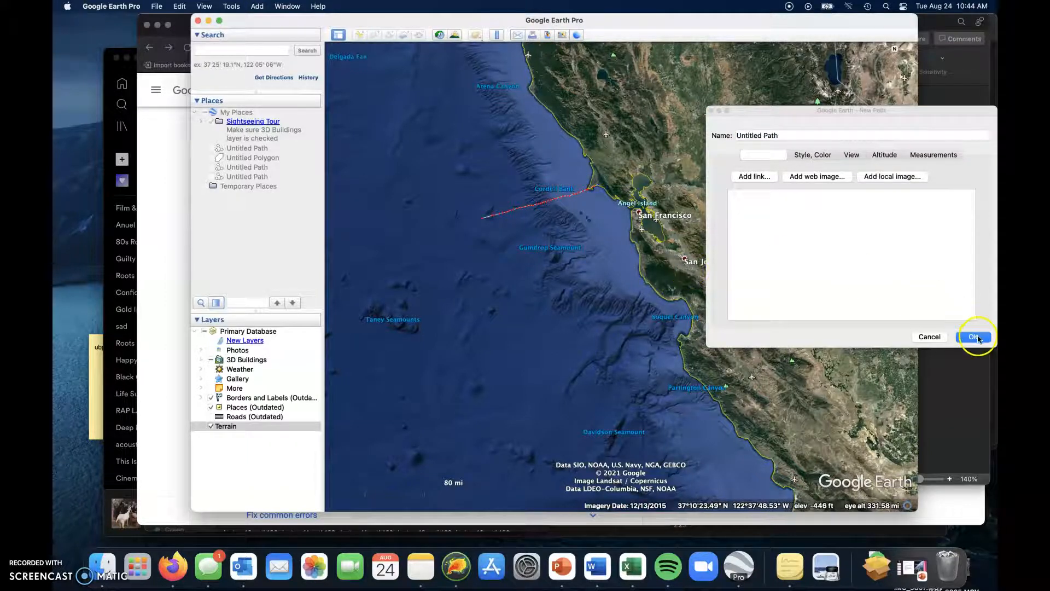
pyautogui.click(974, 336)
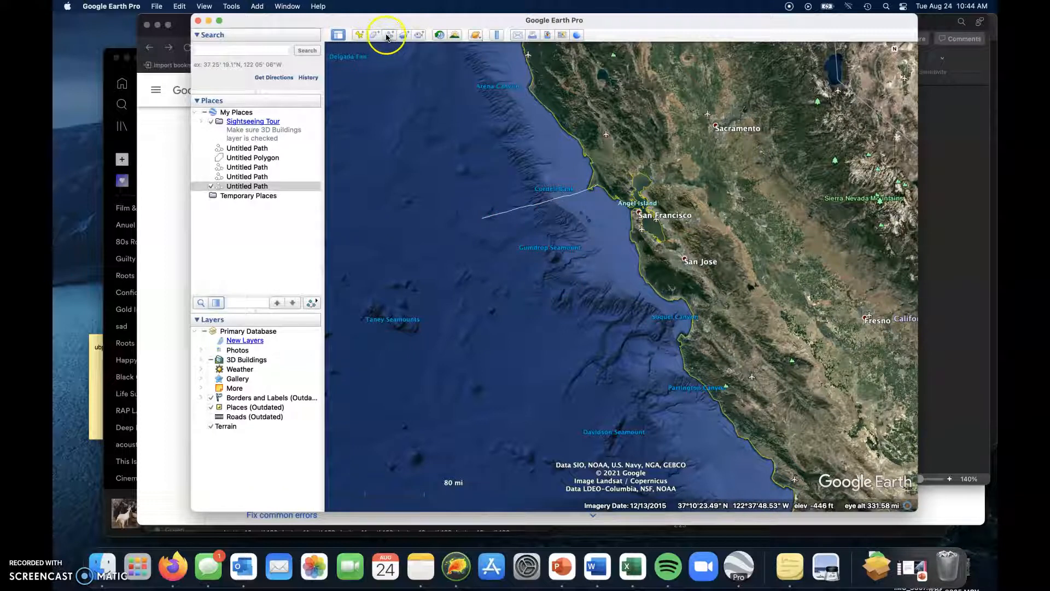
pyautogui.click(388, 35)
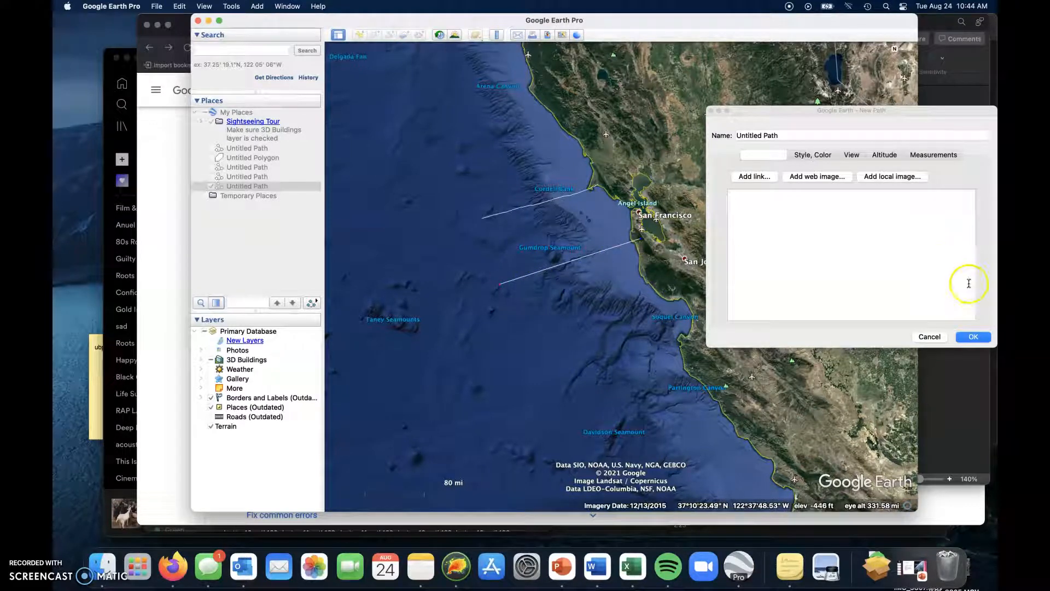
pyautogui.click(973, 337)
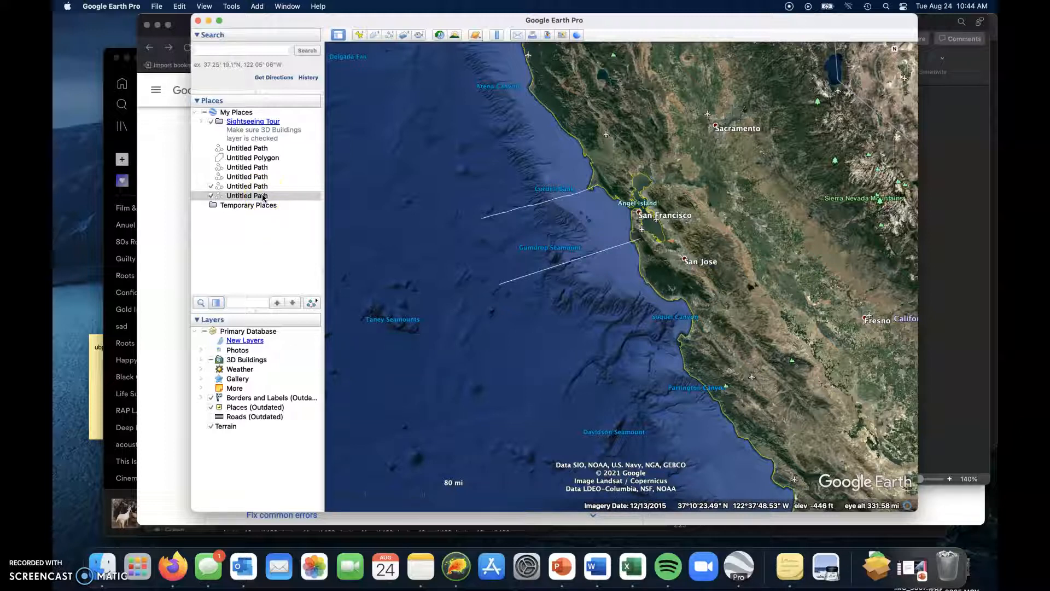
# Step: Show the elevation profile of the second Untitled Path from the Places list
pyautogui.rightClick(248, 194)
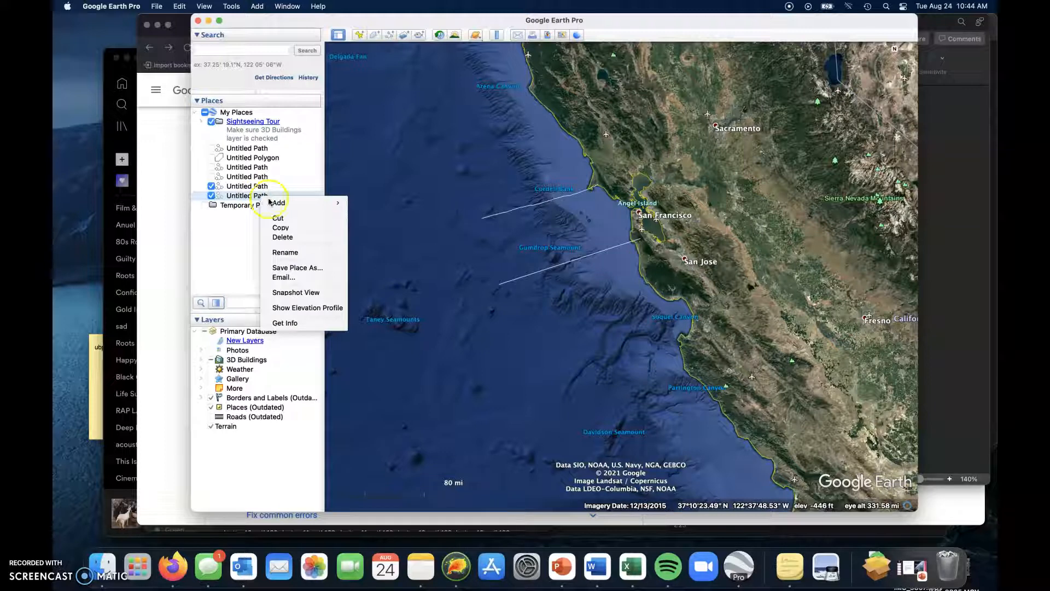
pyautogui.moveTo(322, 192)
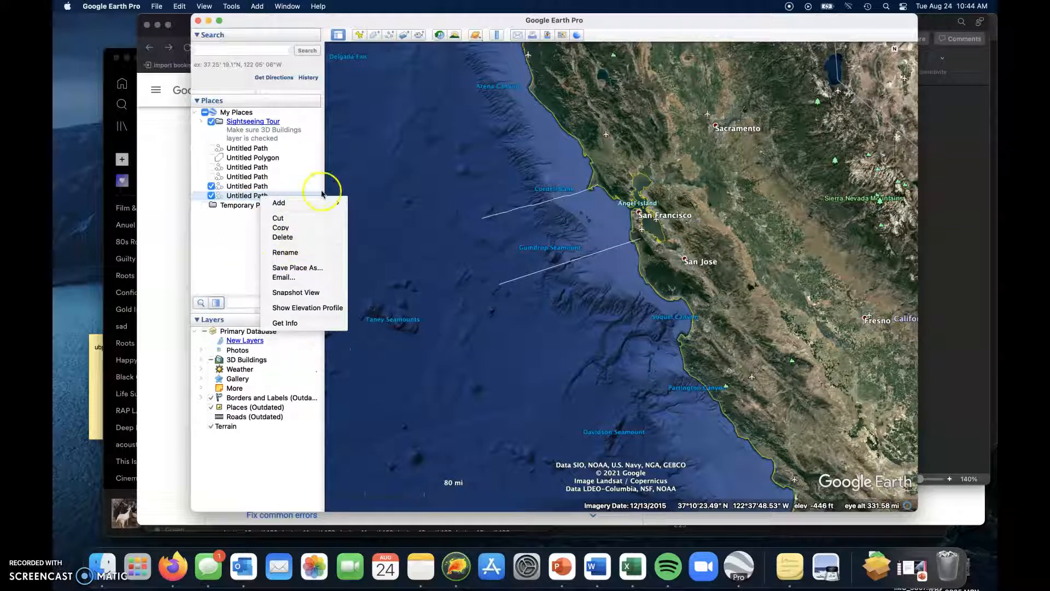
pyautogui.moveTo(279, 202)
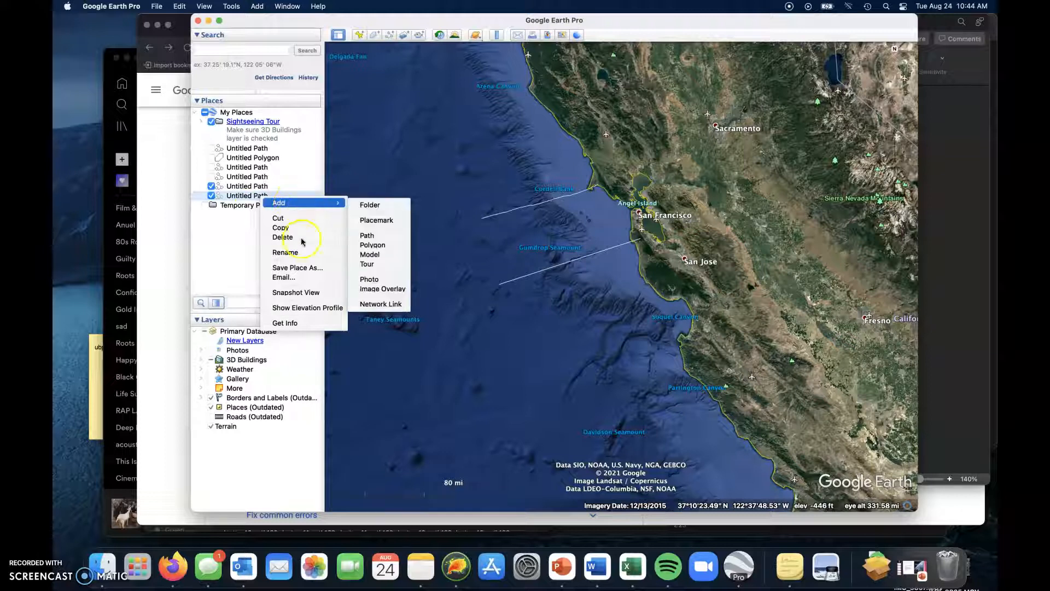
pyautogui.moveTo(306, 307)
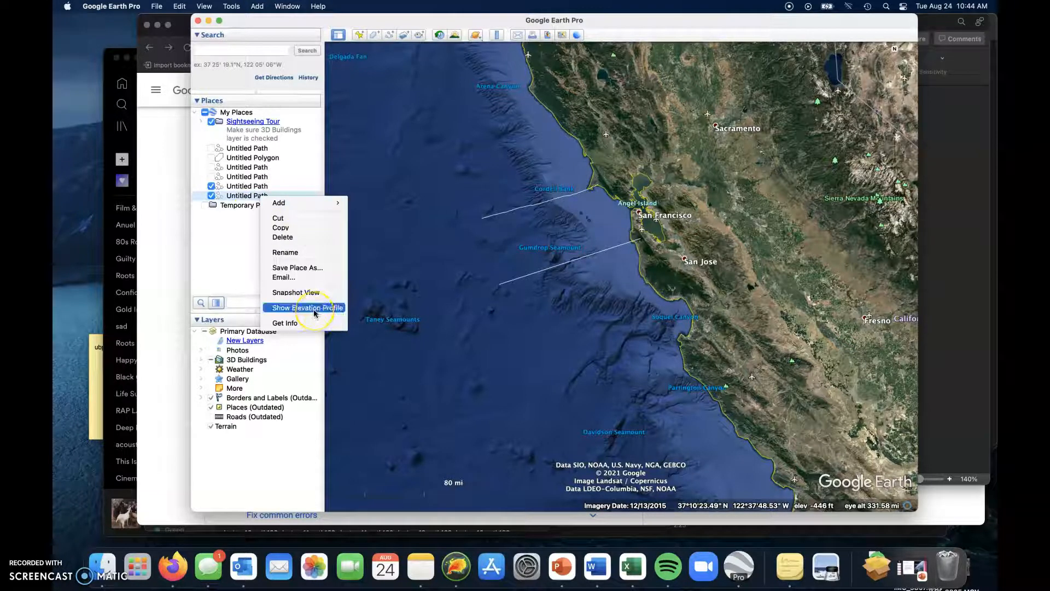
pyautogui.click(306, 307)
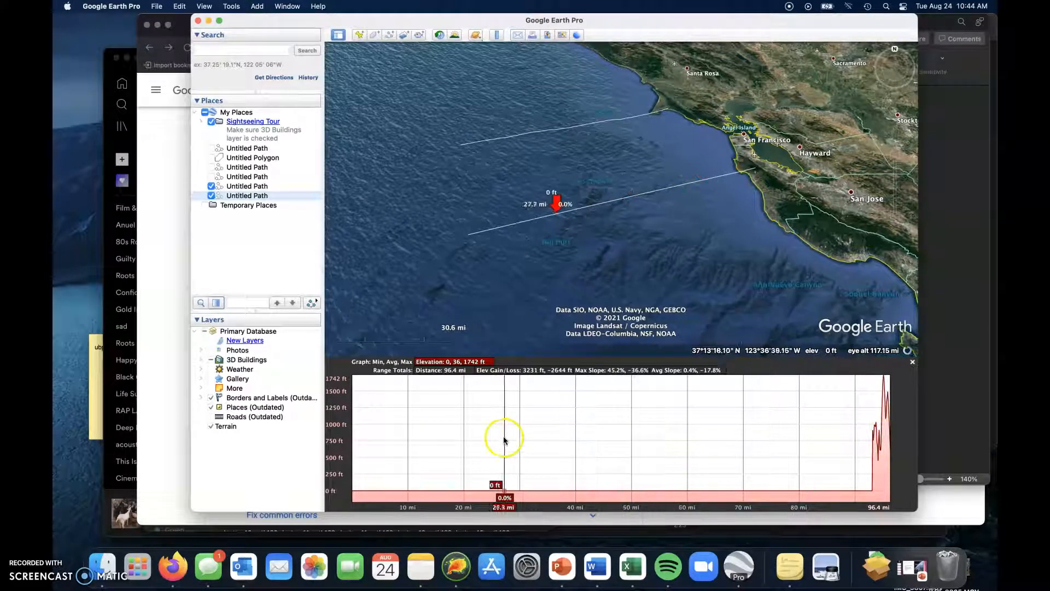
pyautogui.moveTo(773, 438)
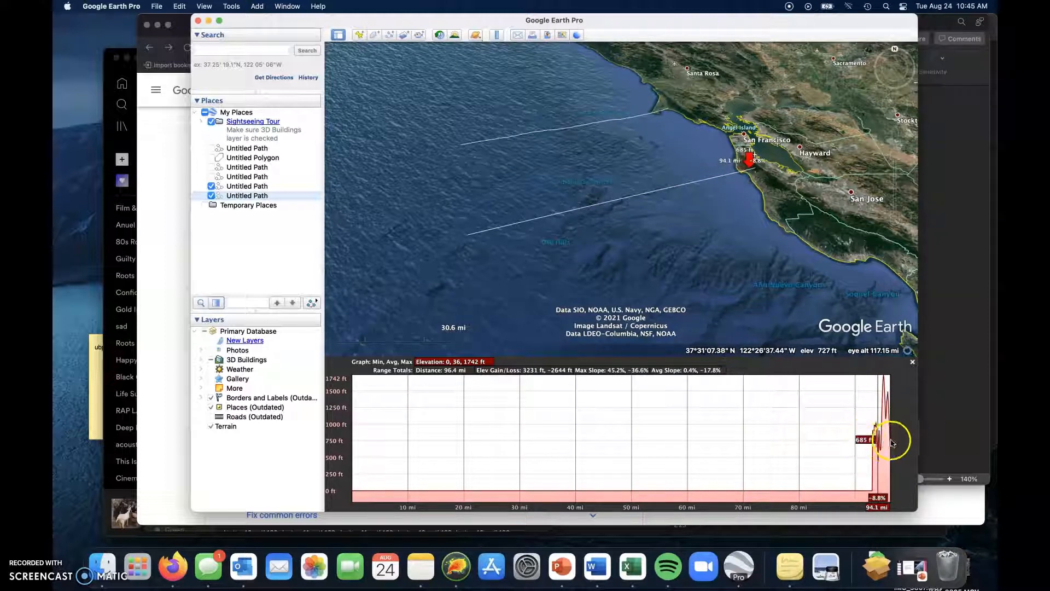
pyautogui.moveTo(871, 449)
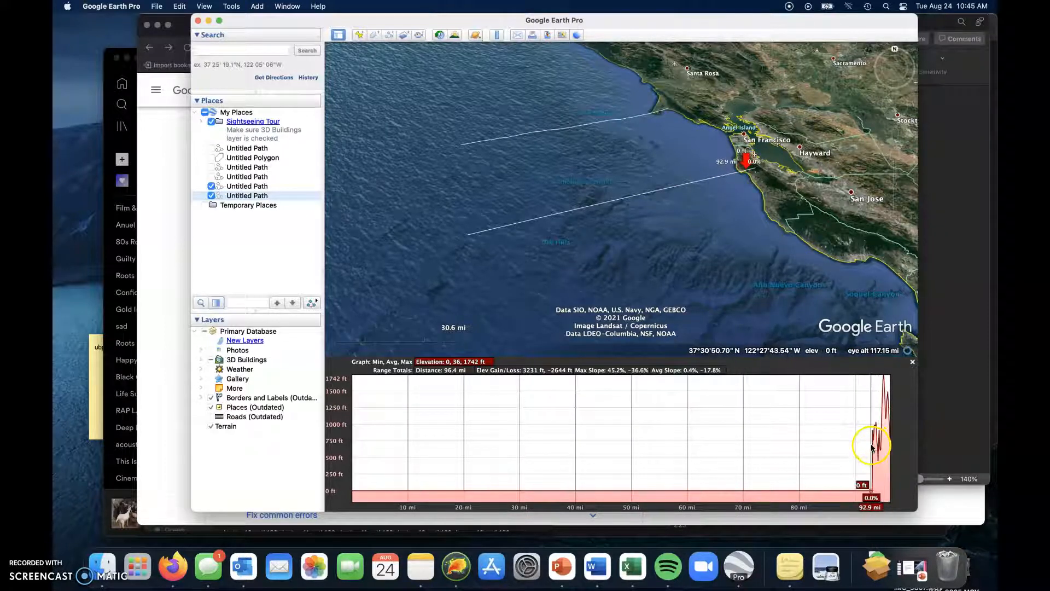
pyautogui.moveTo(711, 440)
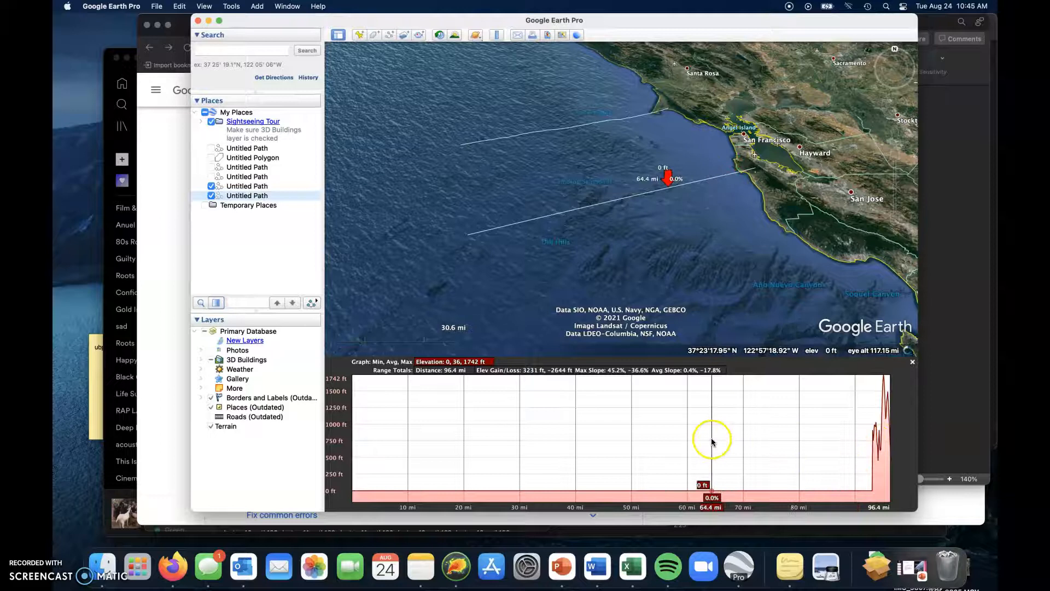
pyautogui.moveTo(480, 402)
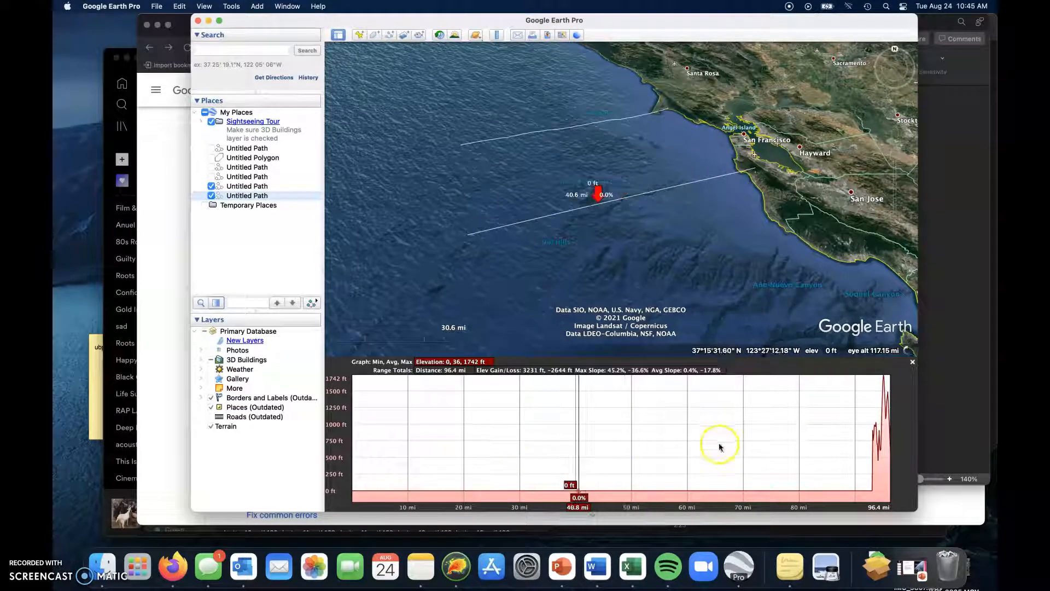
pyautogui.moveTo(901, 453)
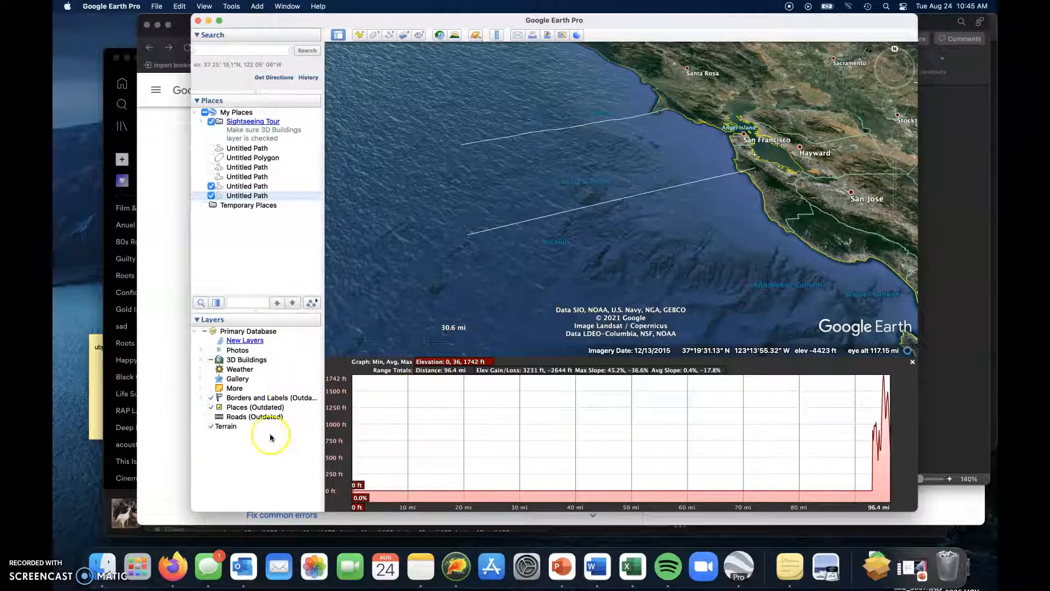
# Step: Adjust the Terrain layer and show the path's elevation profile again, now rising from about -12,600 ft
pyautogui.click(210, 426)
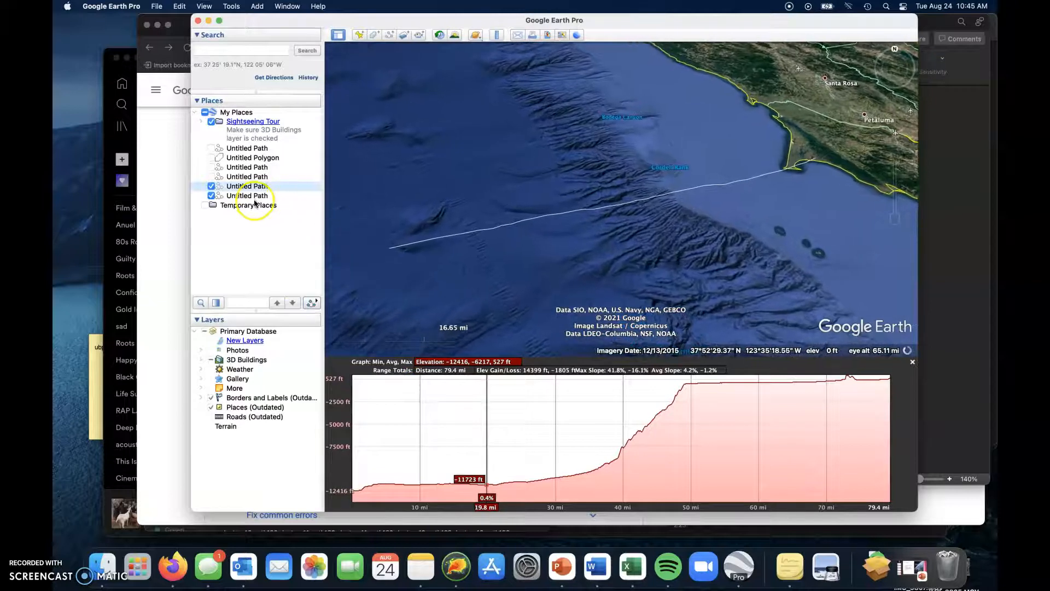
pyautogui.rightClick(247, 195)
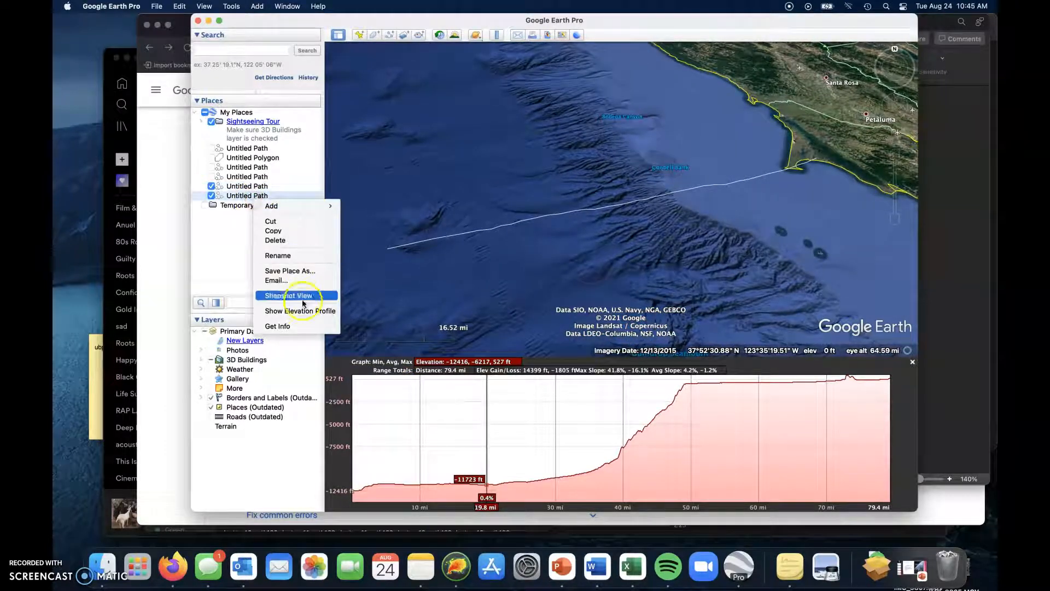
pyautogui.click(288, 295)
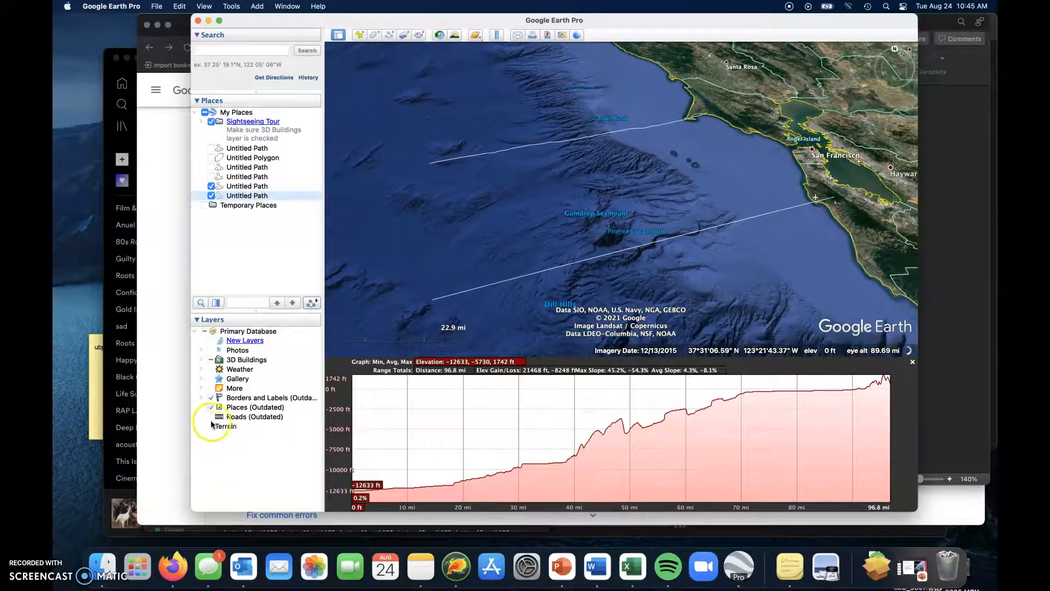
pyautogui.moveTo(459, 461)
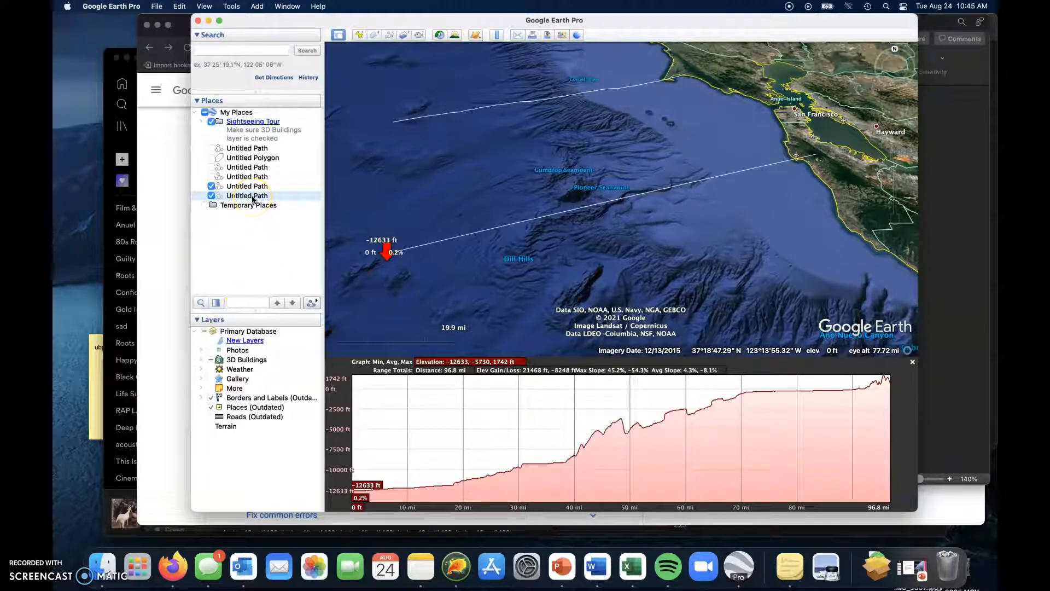
pyautogui.rightClick(247, 194)
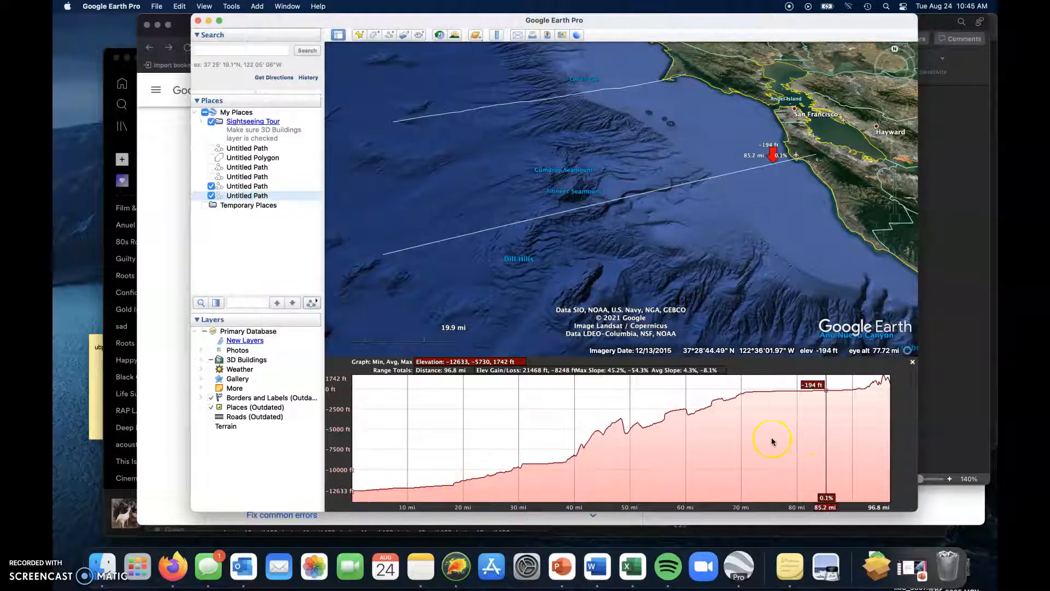
pyautogui.moveTo(844, 424)
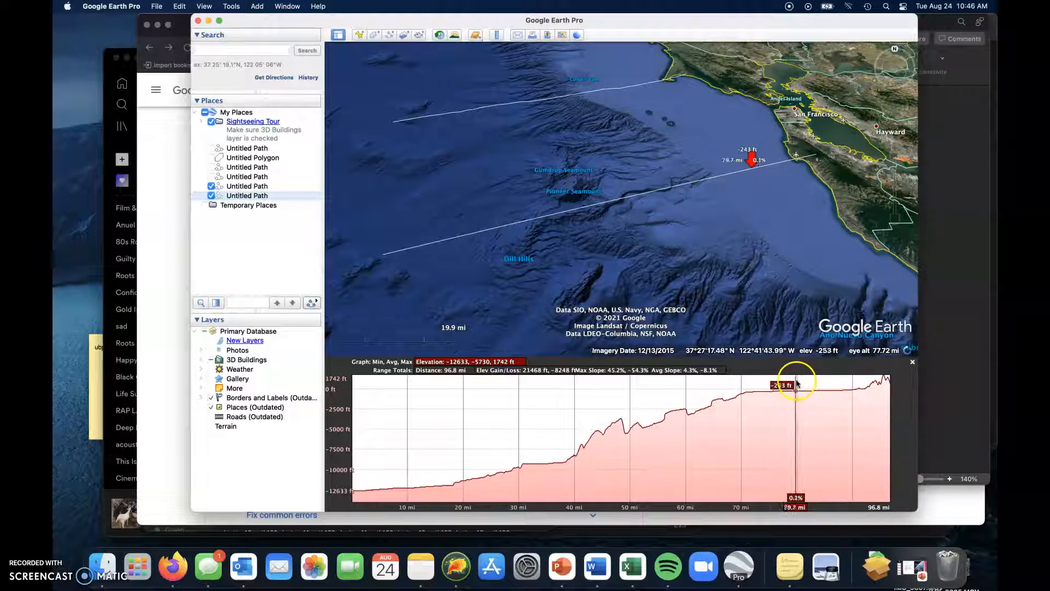
pyautogui.moveTo(787, 393)
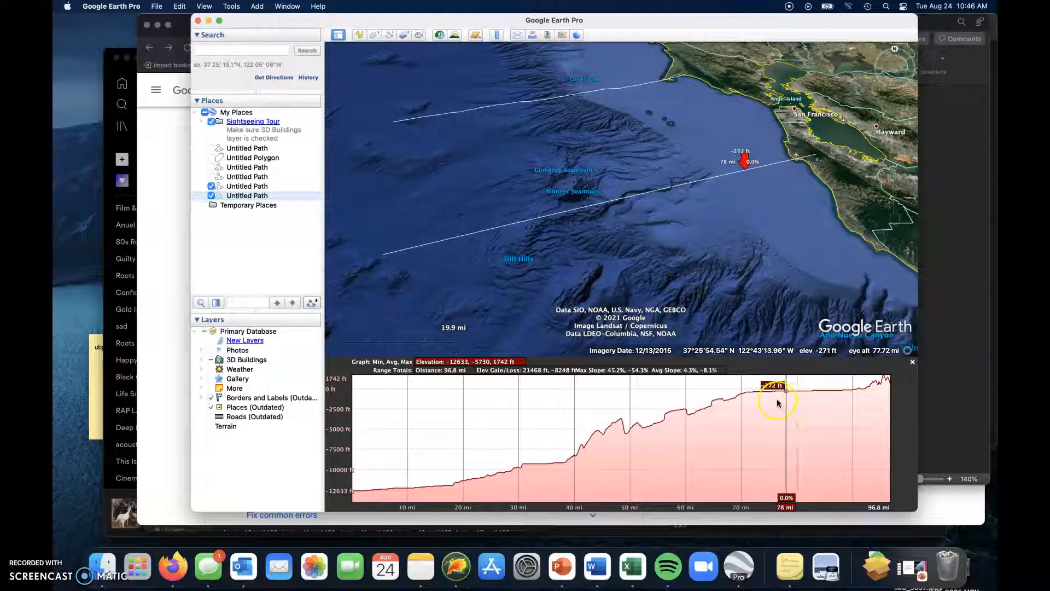
pyautogui.moveTo(812, 415)
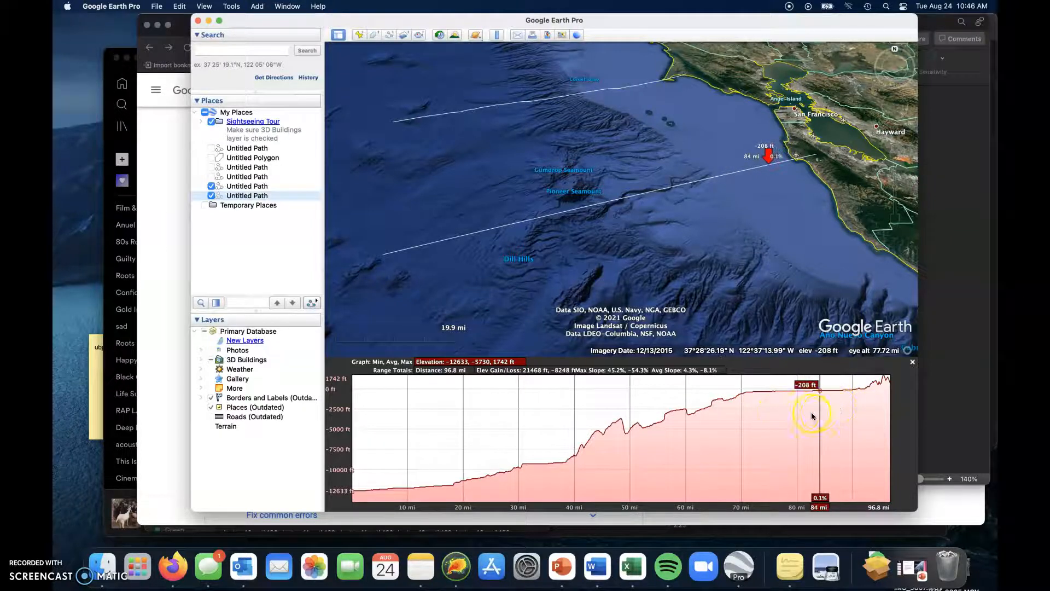
pyautogui.moveTo(825, 425)
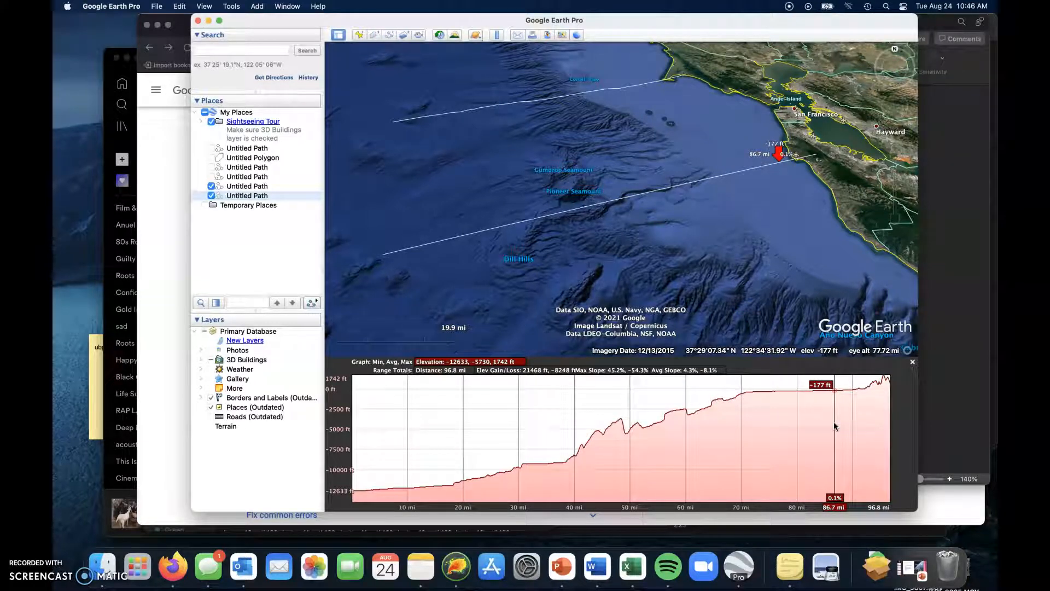
pyautogui.moveTo(654, 437)
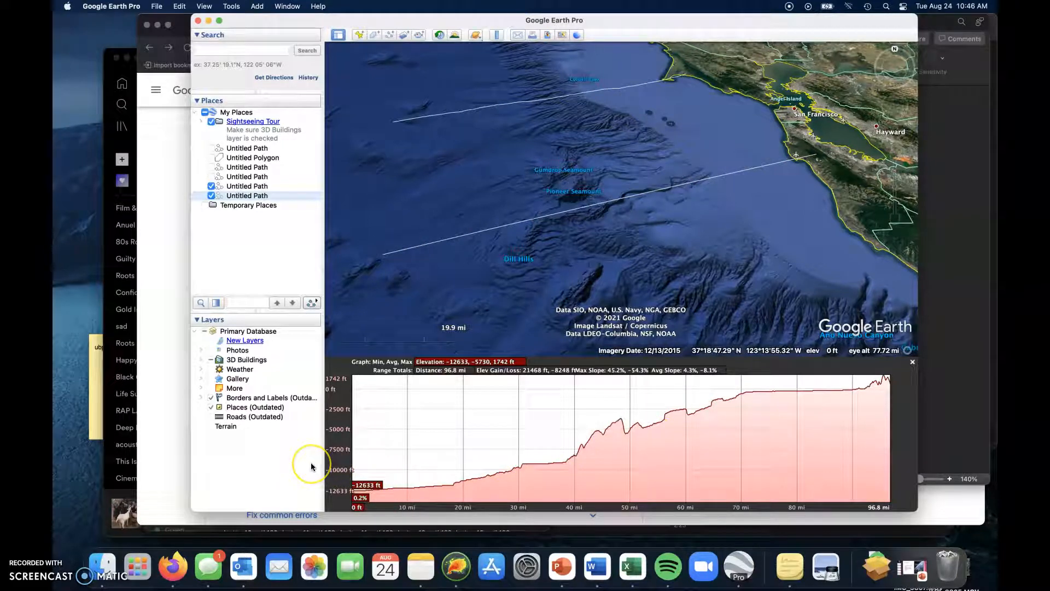
pyautogui.moveTo(312, 466)
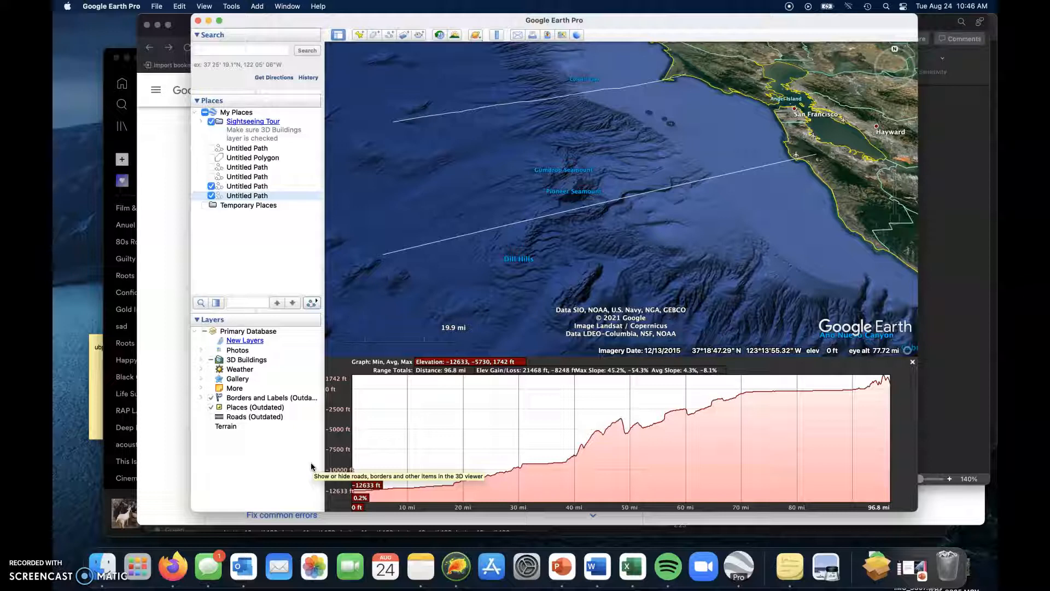
pyautogui.moveTo(316, 438)
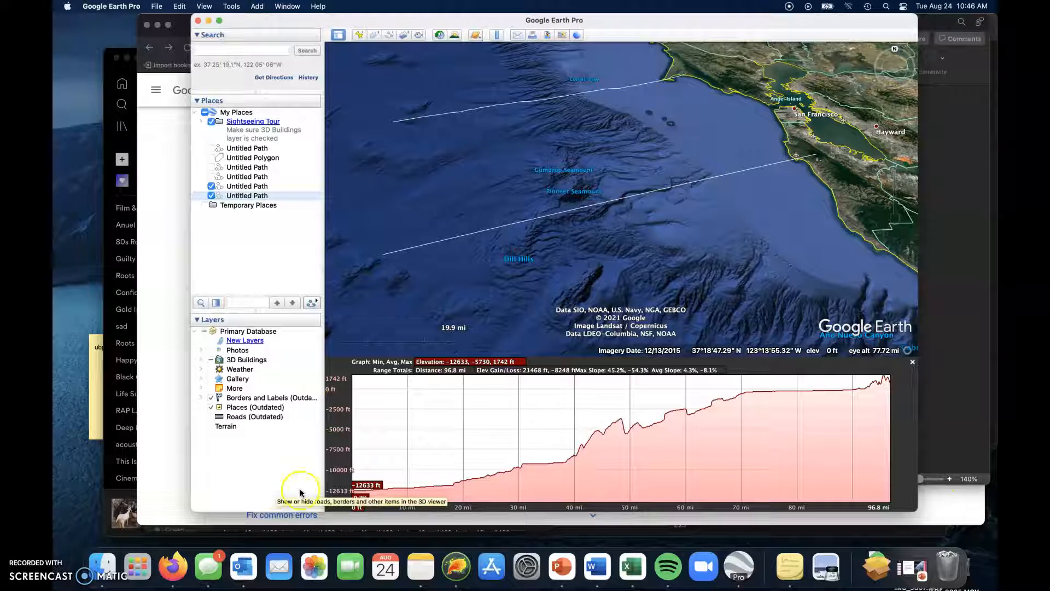
pyautogui.moveTo(577, 488)
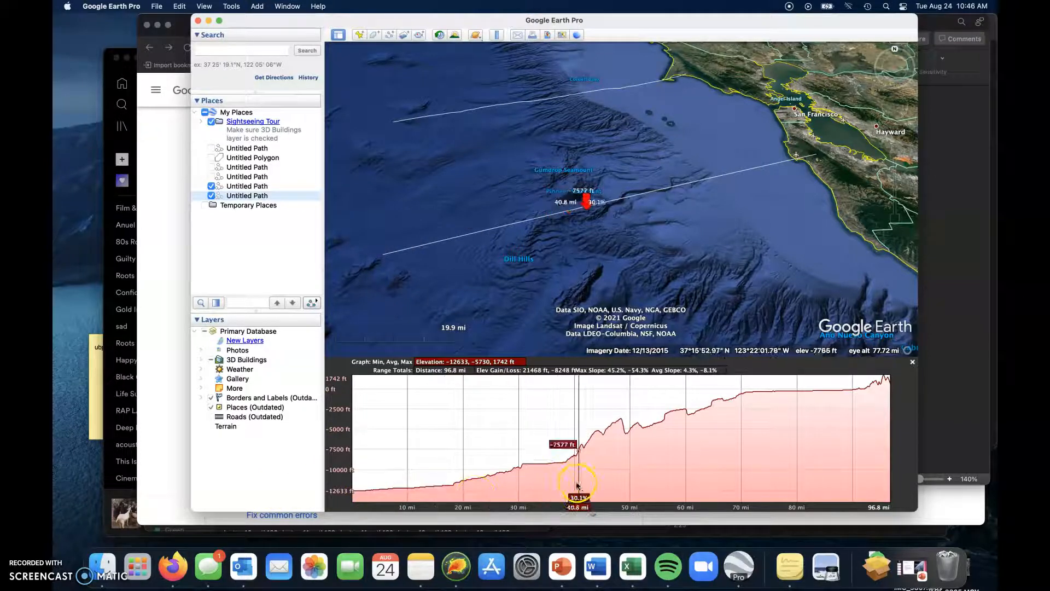